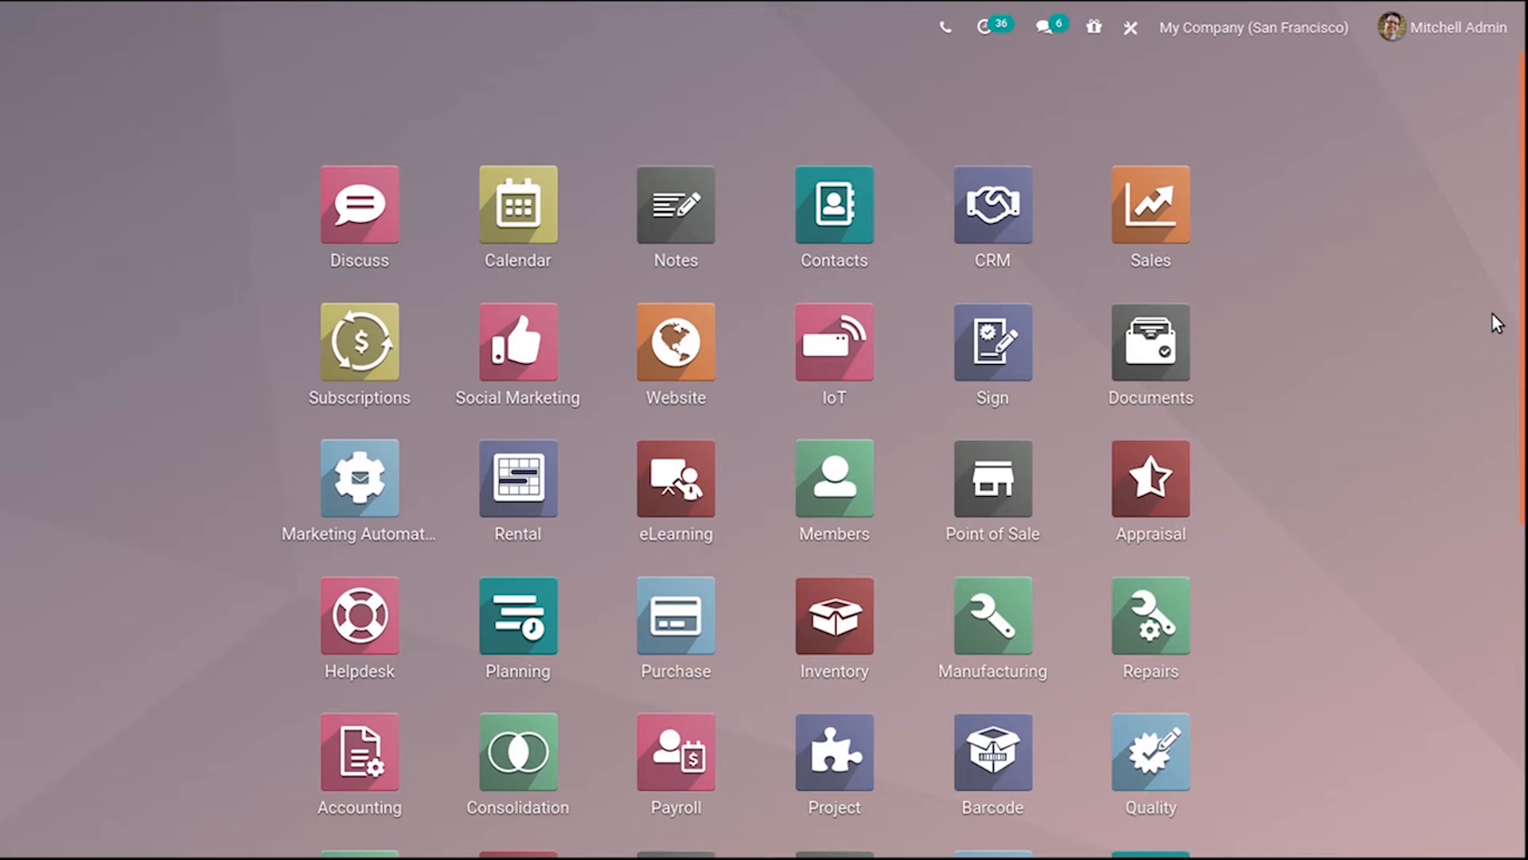
mouse_move(1149, 215)
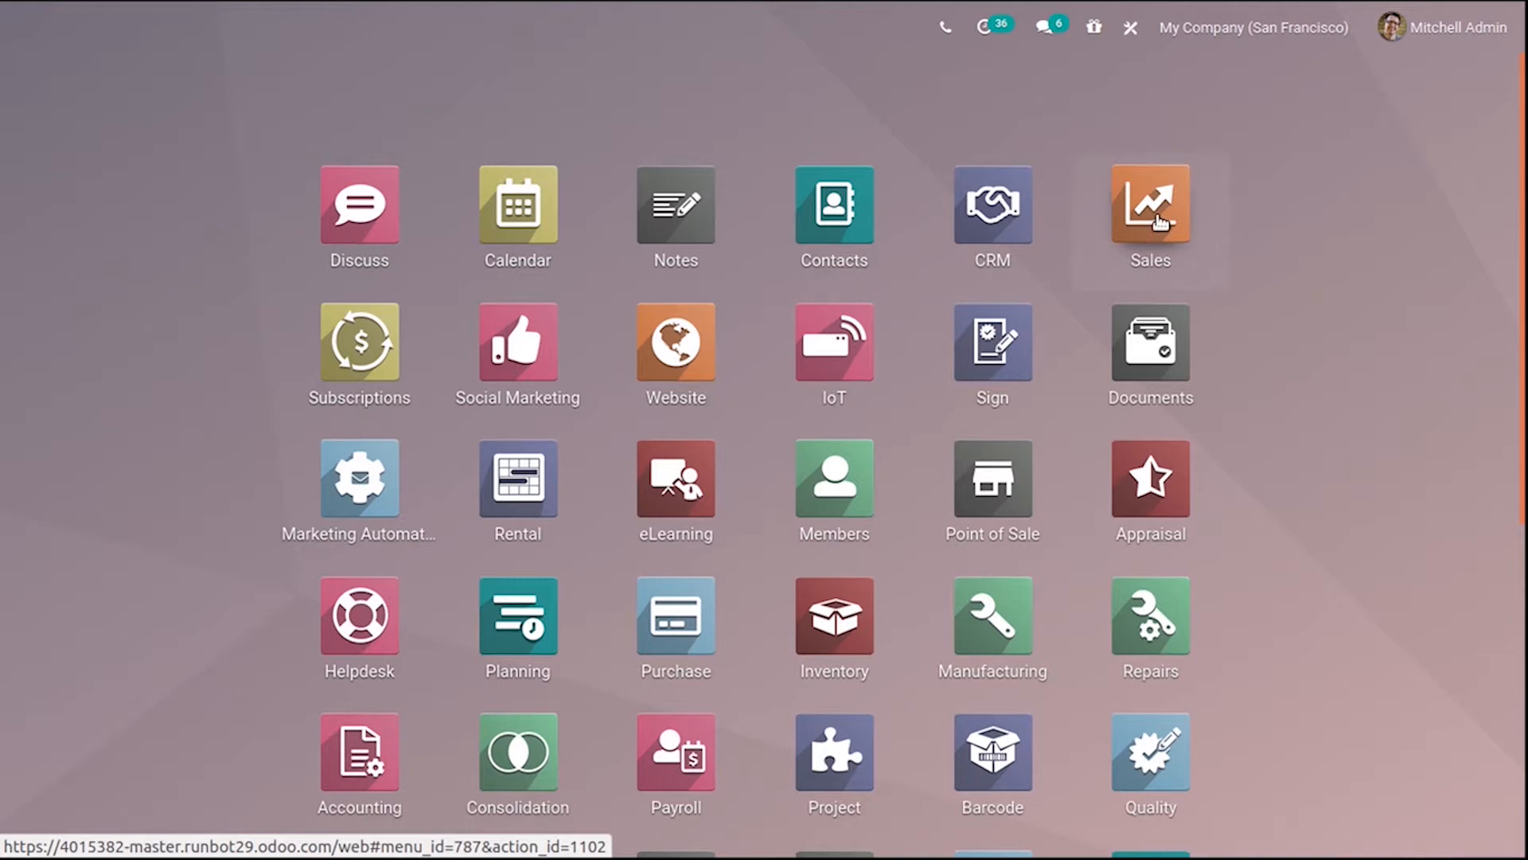
Enter the Sales app quotations list and view the activity prompt for order S00054
left_click(1149, 207)
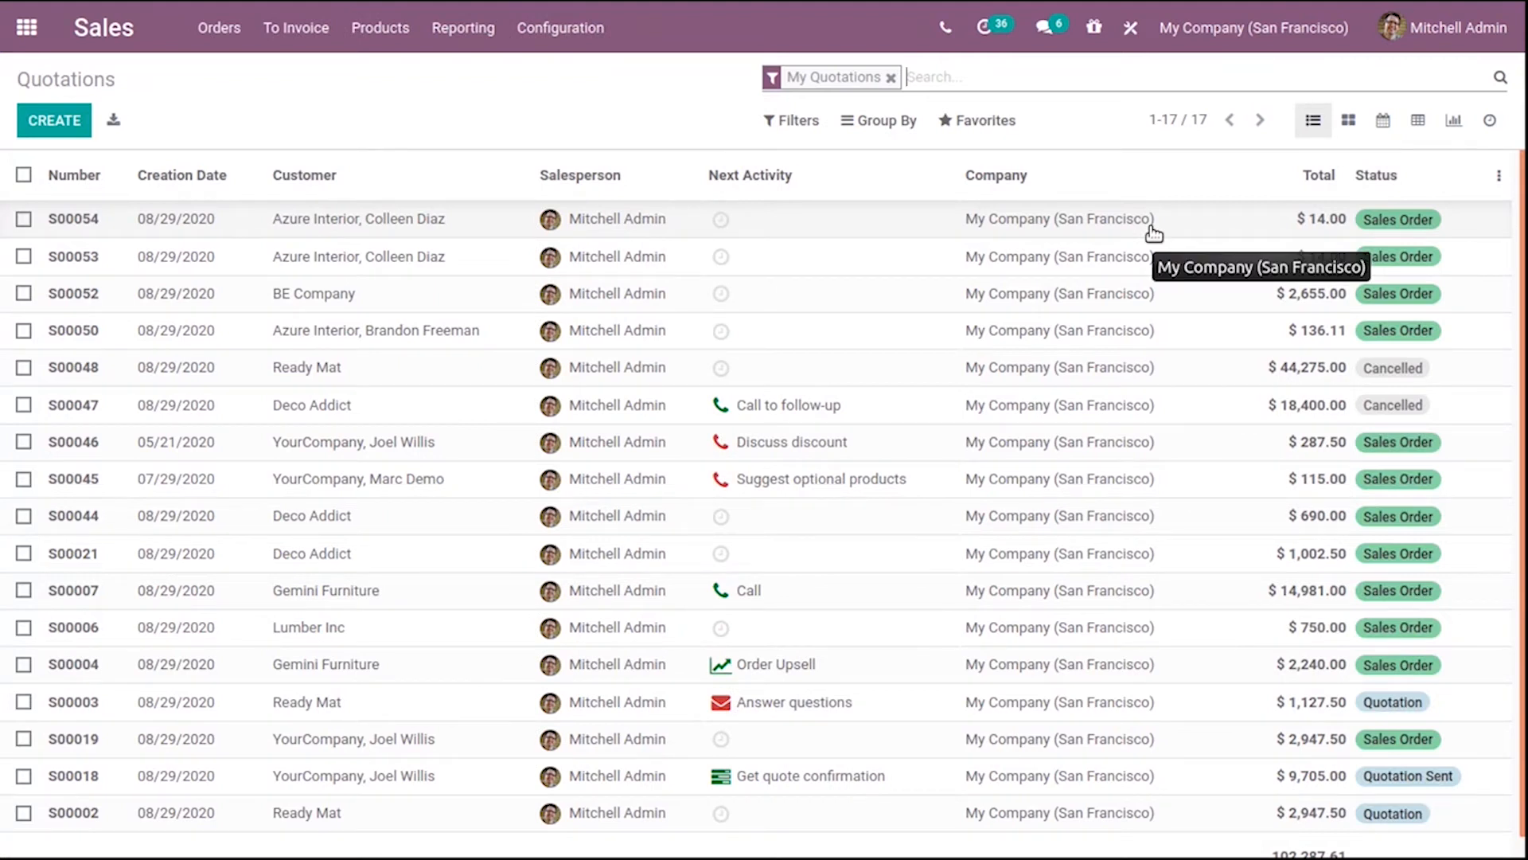
mouse_move(757, 266)
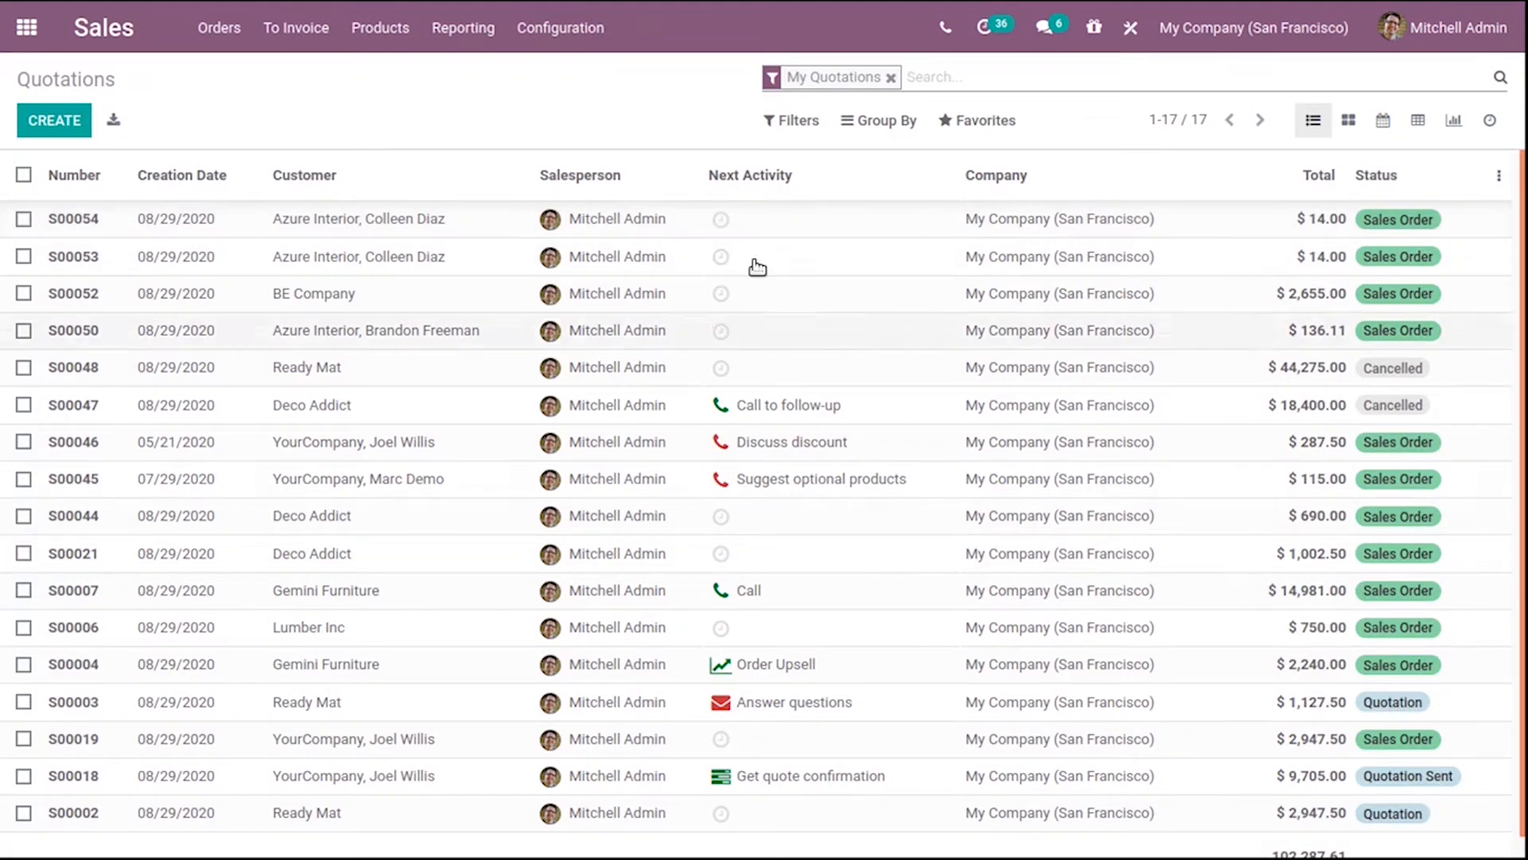
mouse_move(753, 675)
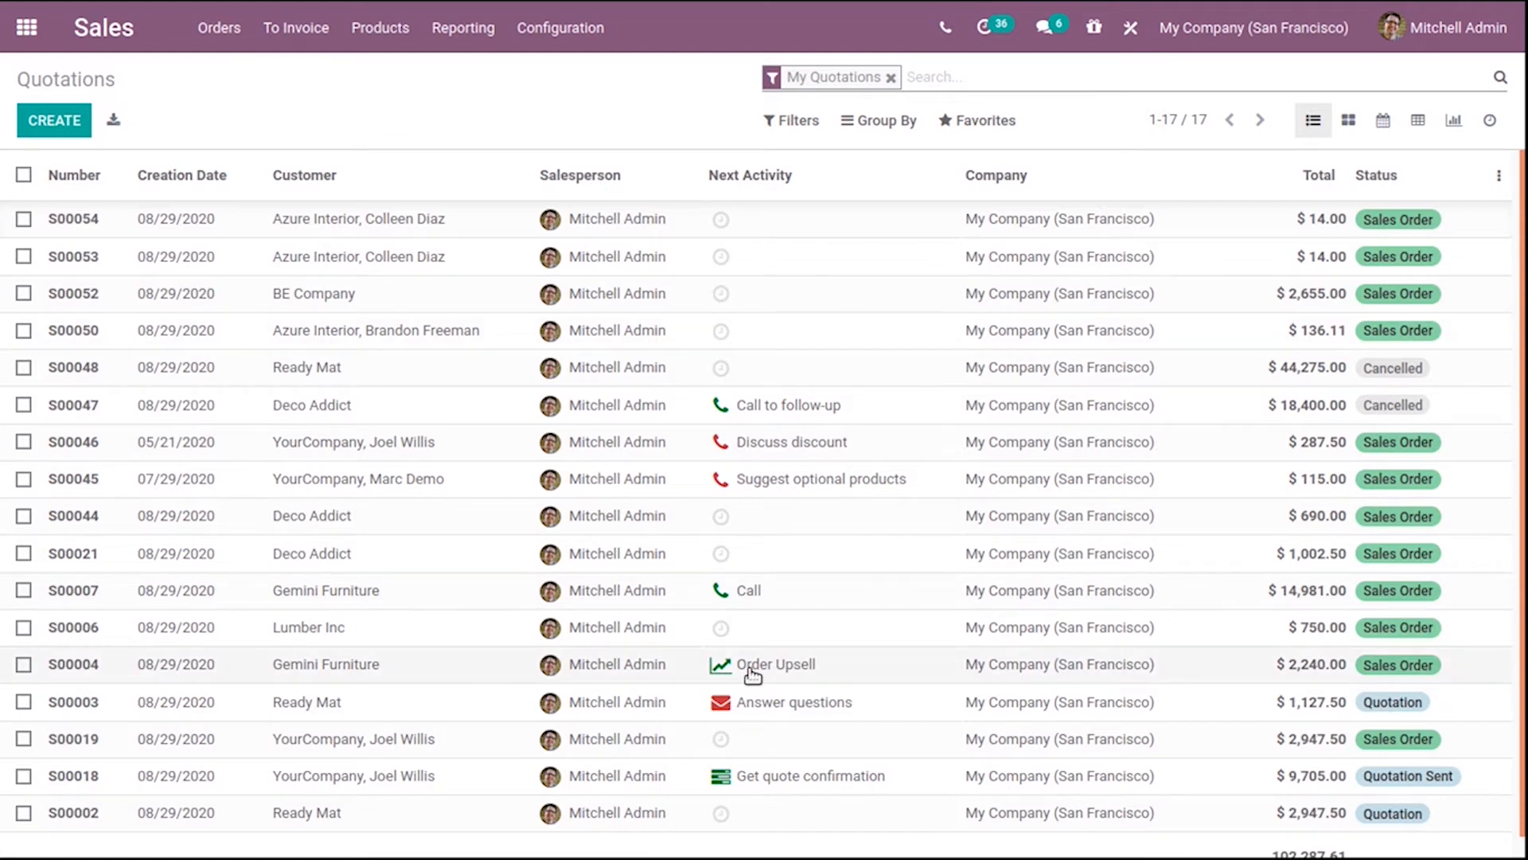
mouse_move(923, 479)
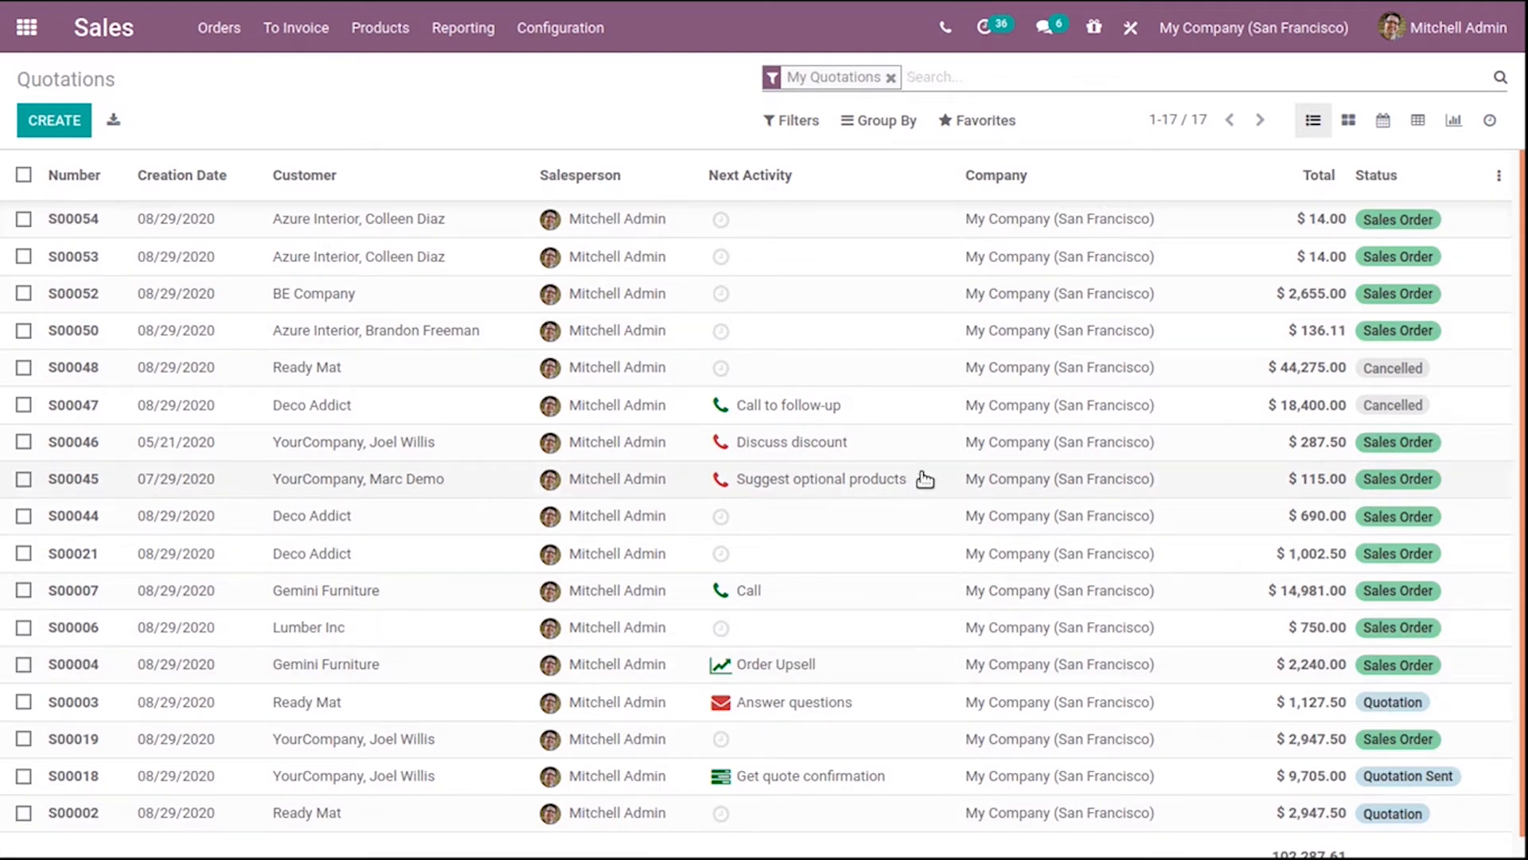
mouse_move(1022, 409)
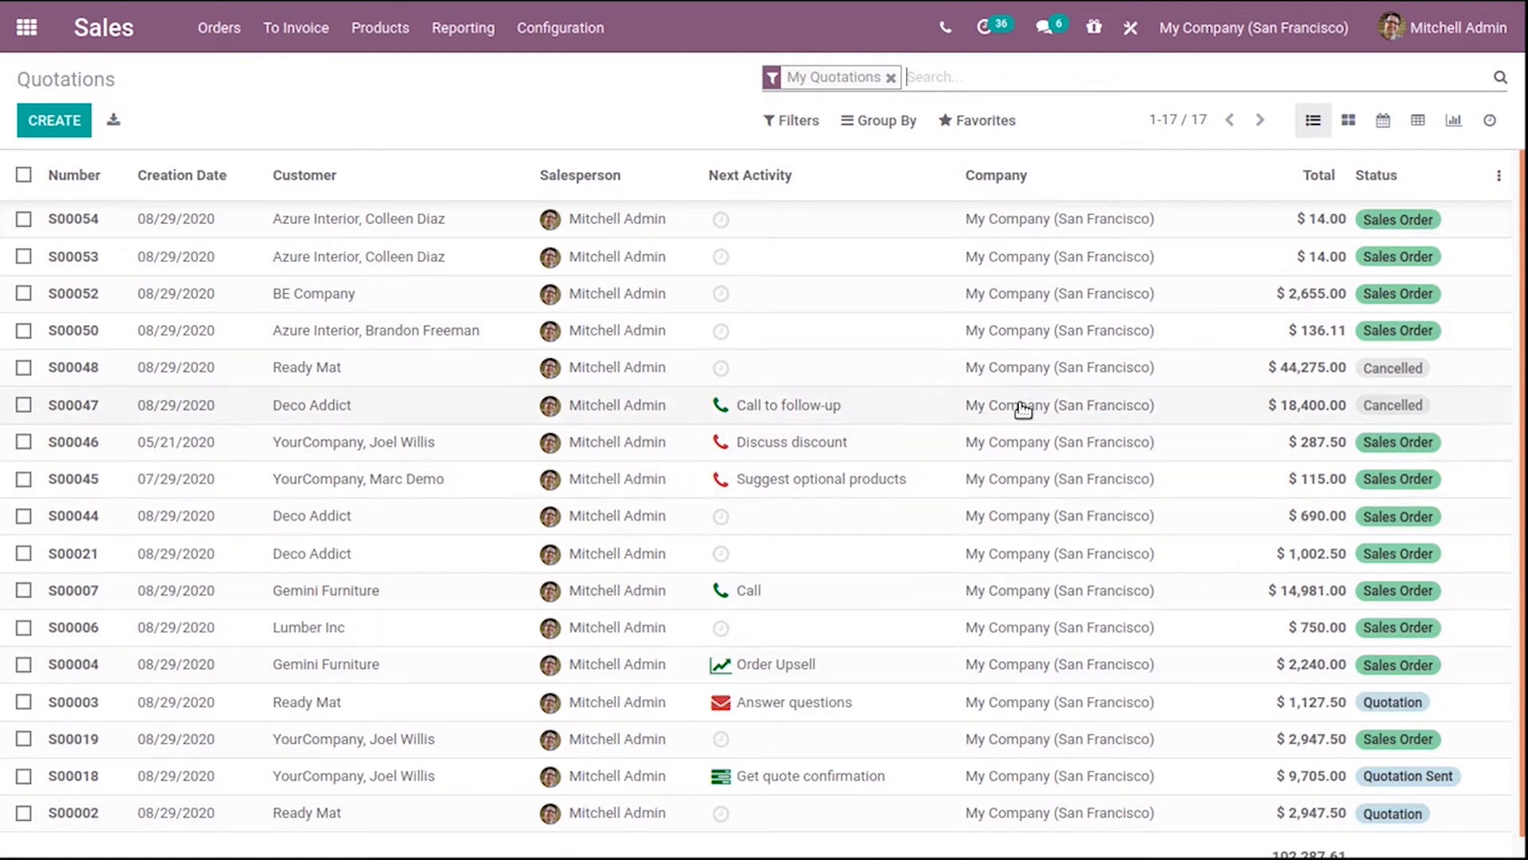
mouse_move(797, 426)
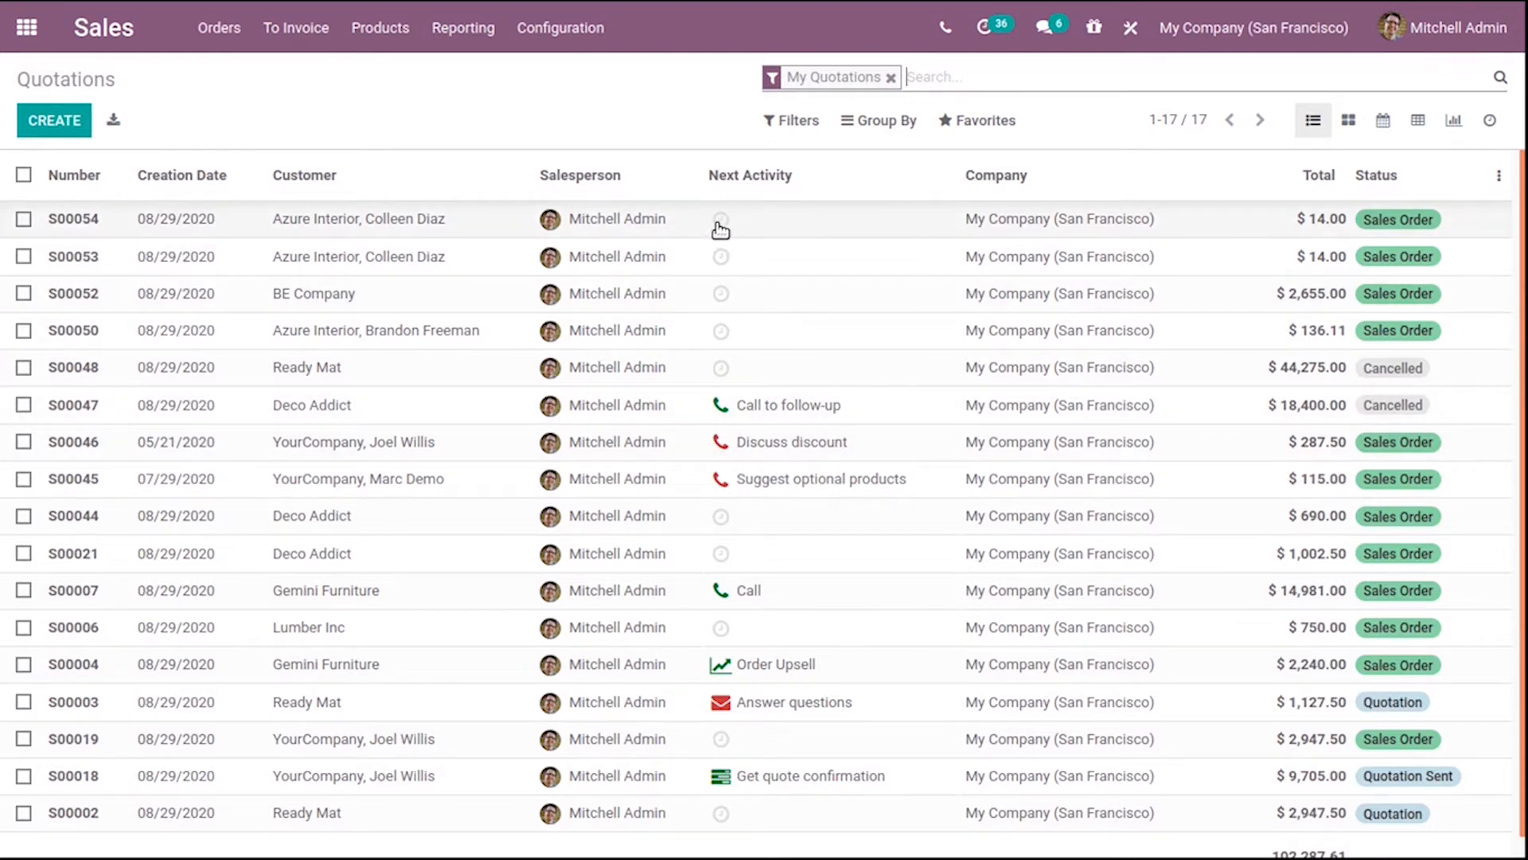
left_click(719, 218)
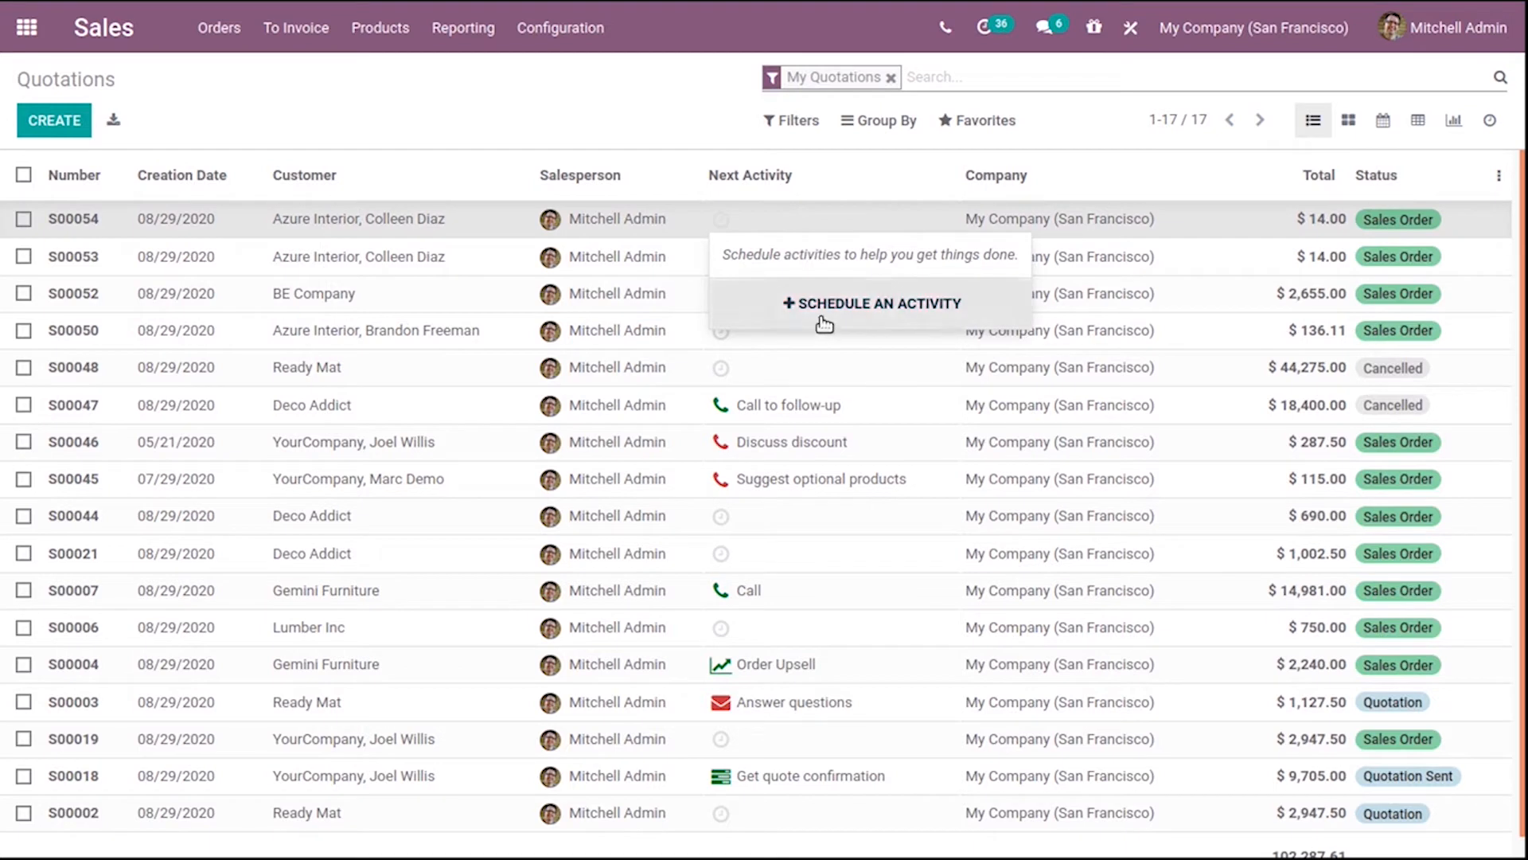
mouse_move(724, 223)
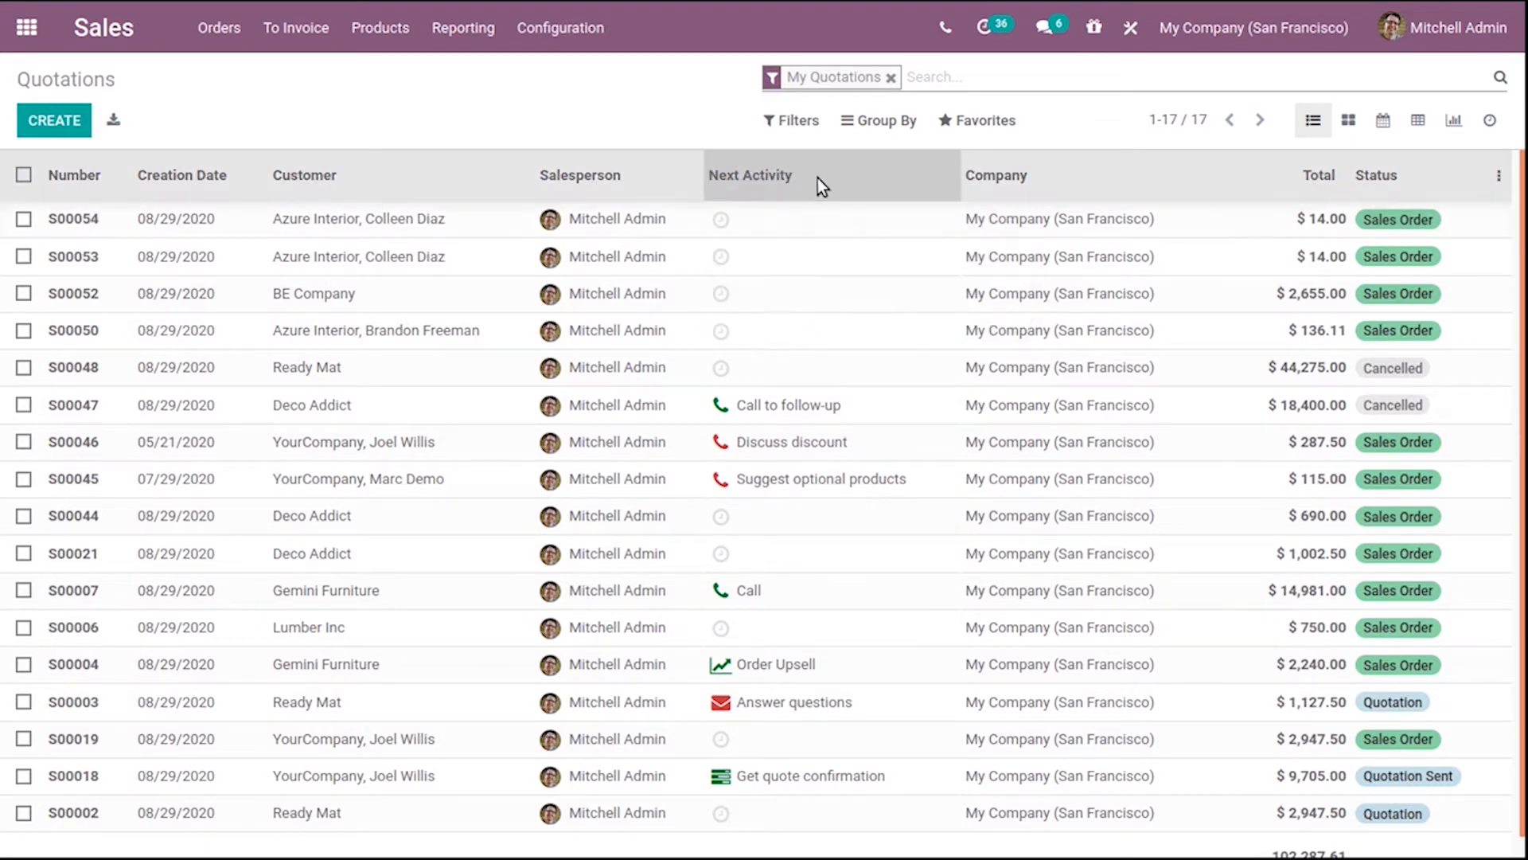
mouse_move(785, 567)
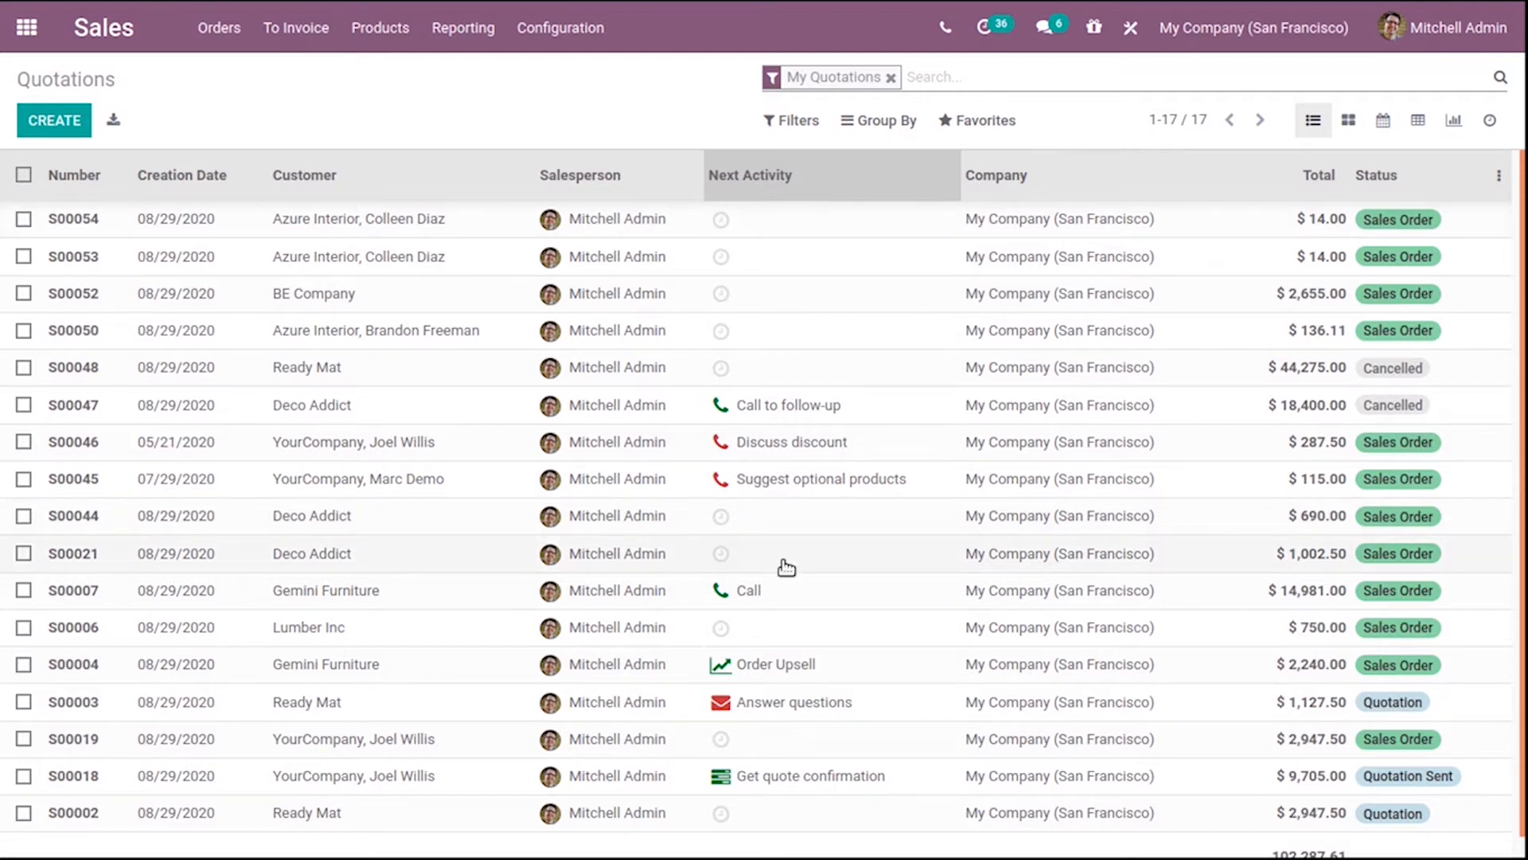
mouse_move(1094, 278)
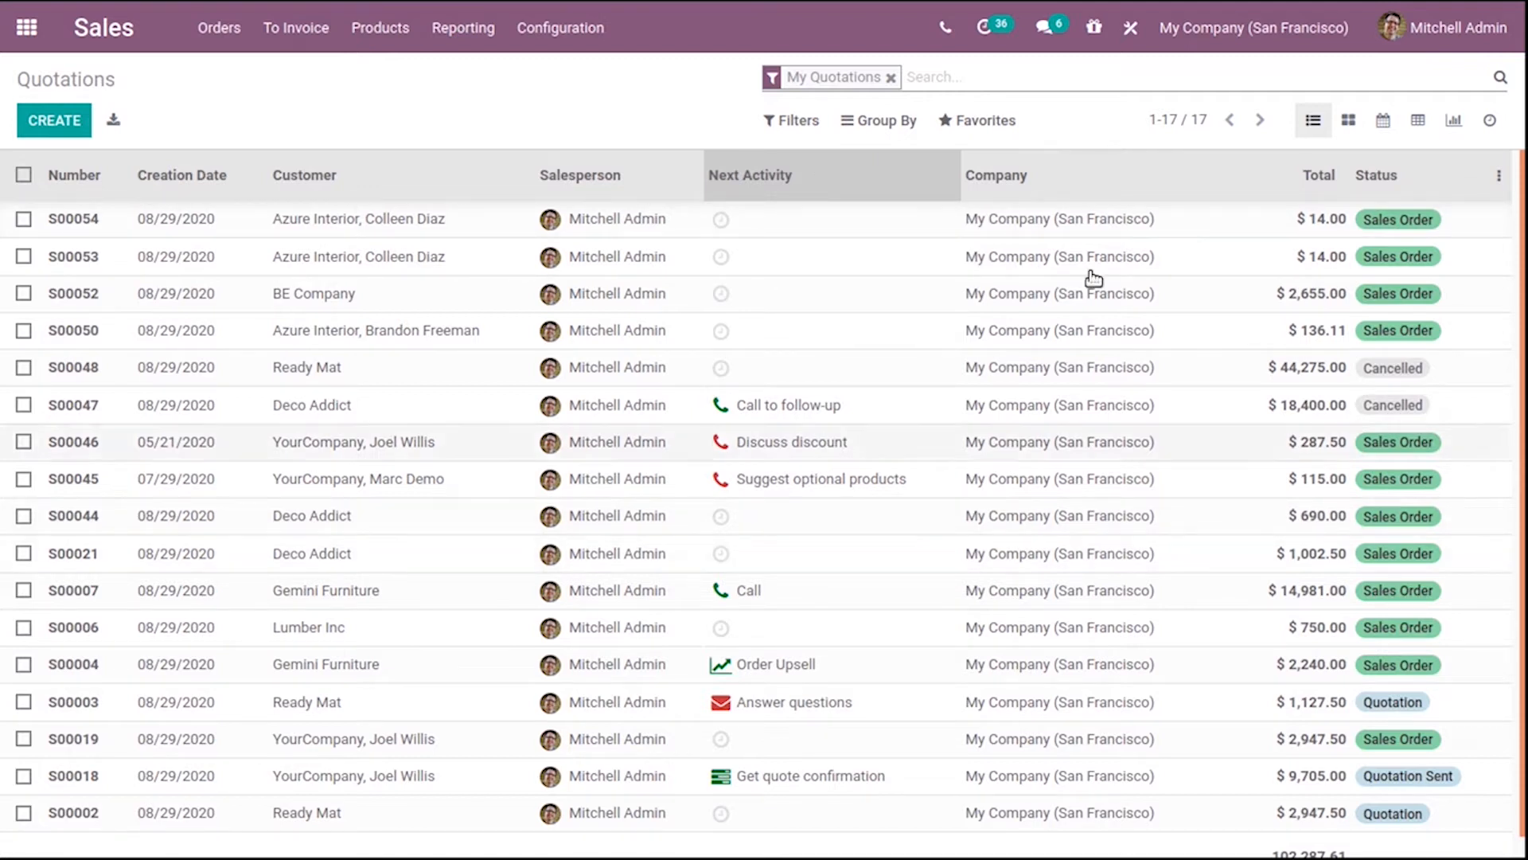
mouse_move(1447, 403)
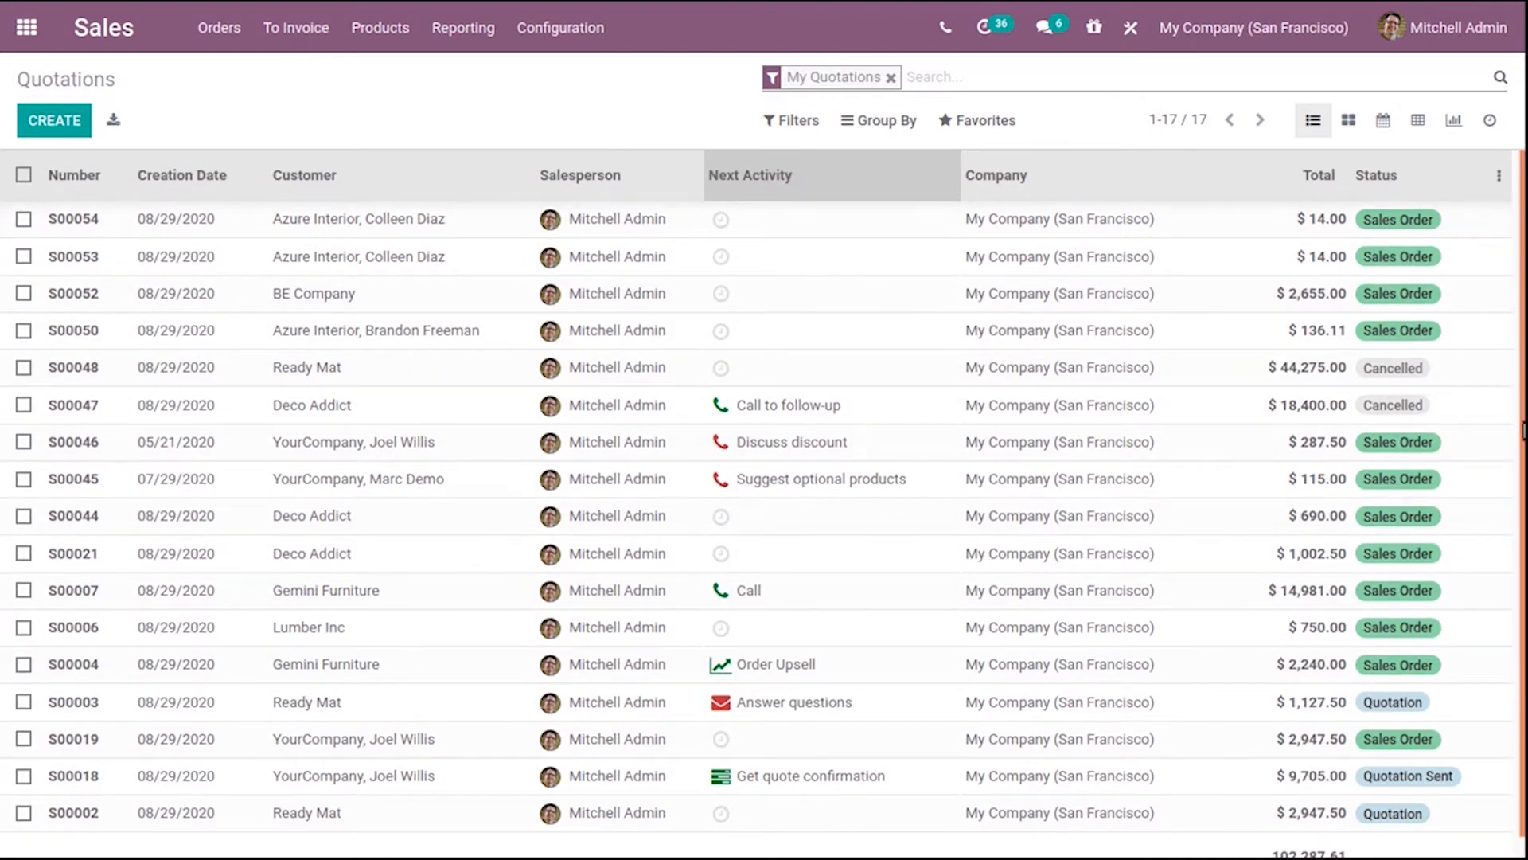
mouse_move(1067, 116)
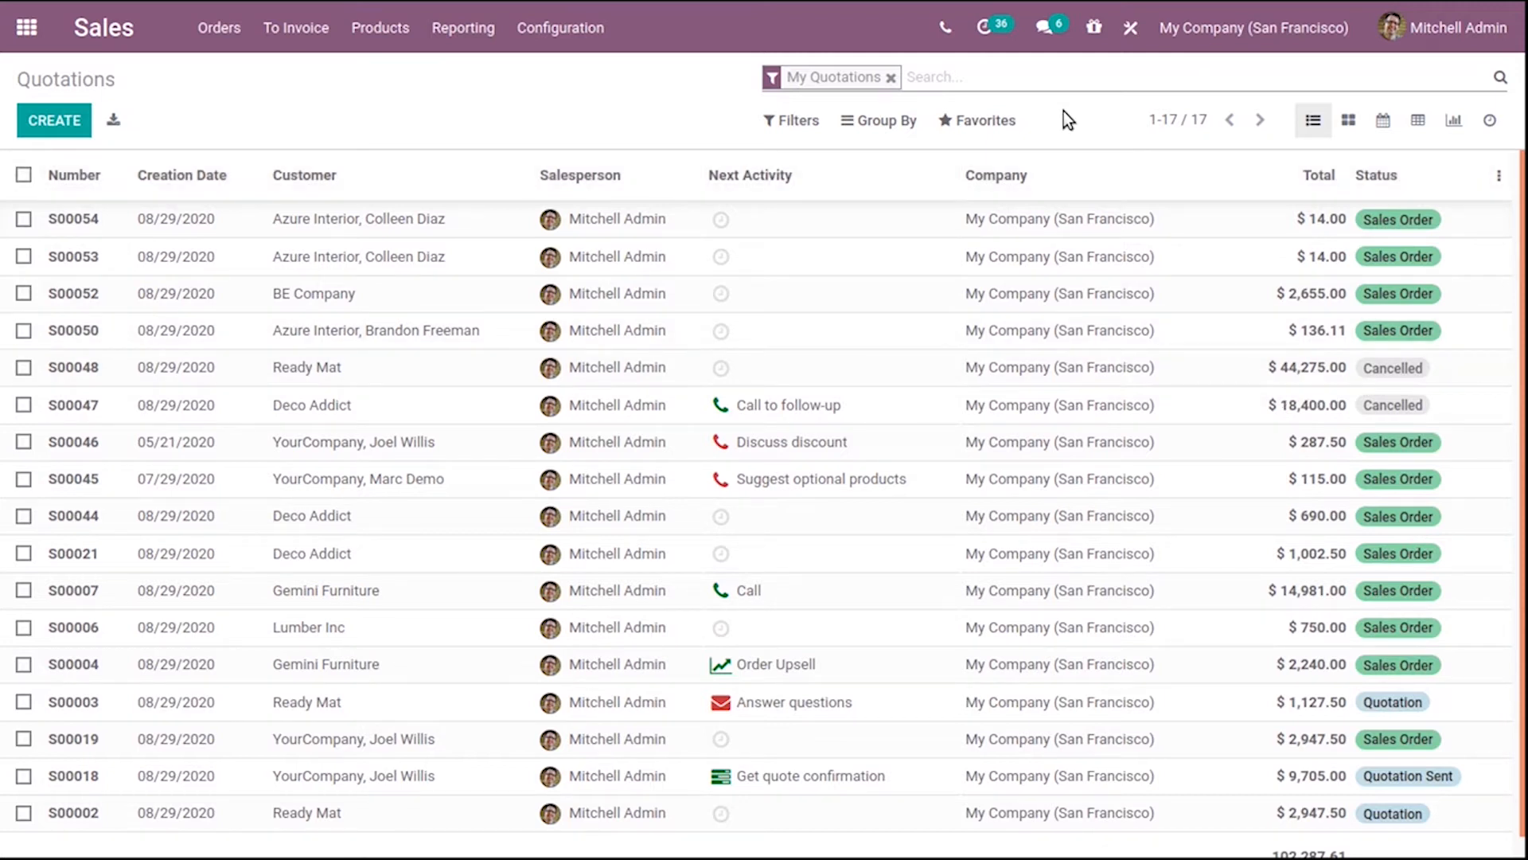
mouse_move(700, 311)
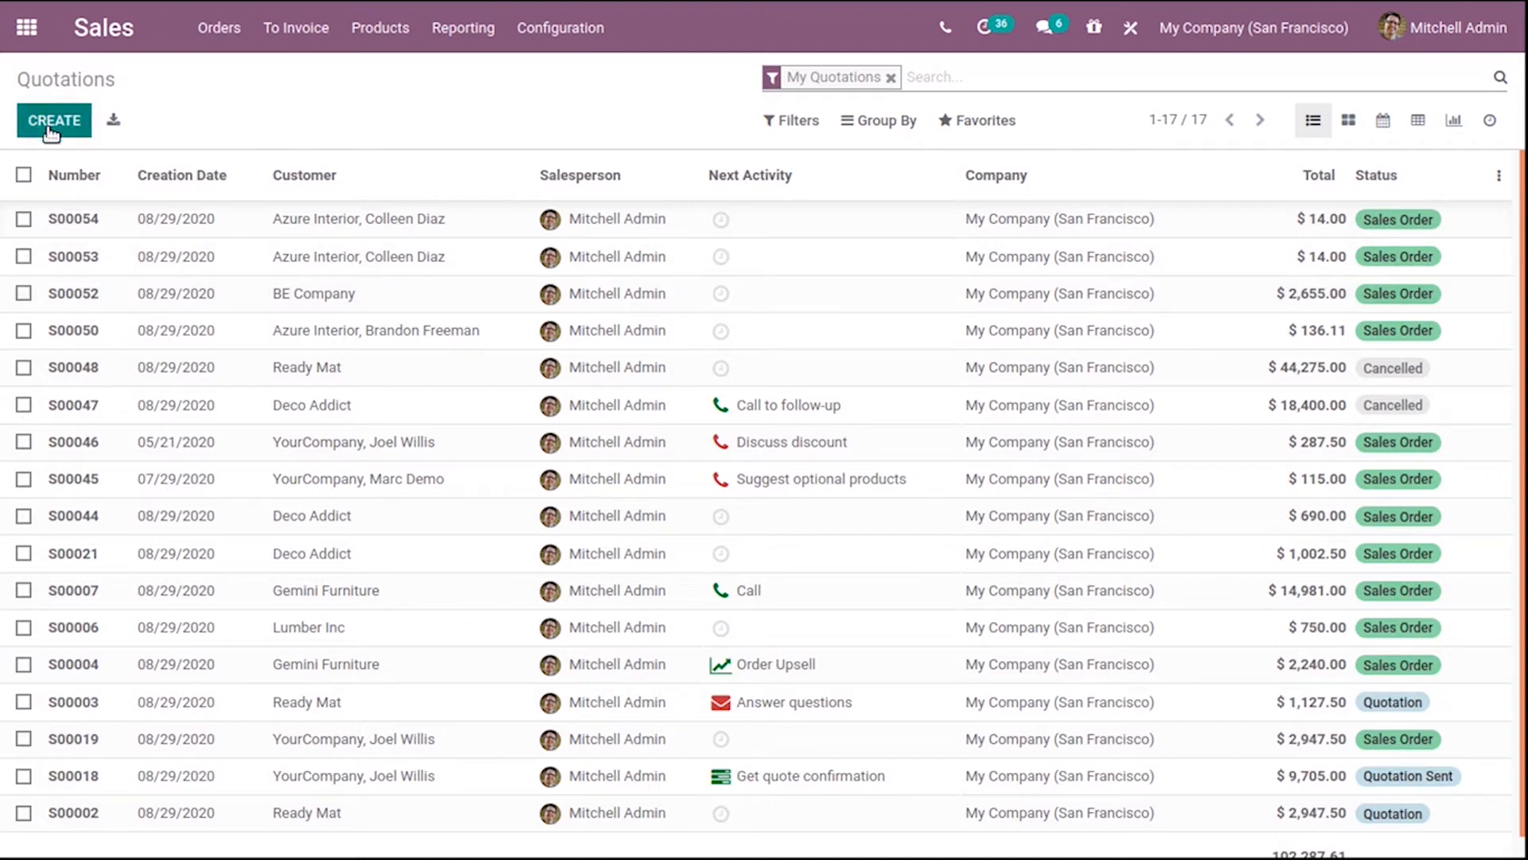
Create a new quotation with Deco Addict as the customer
left_click(54, 120)
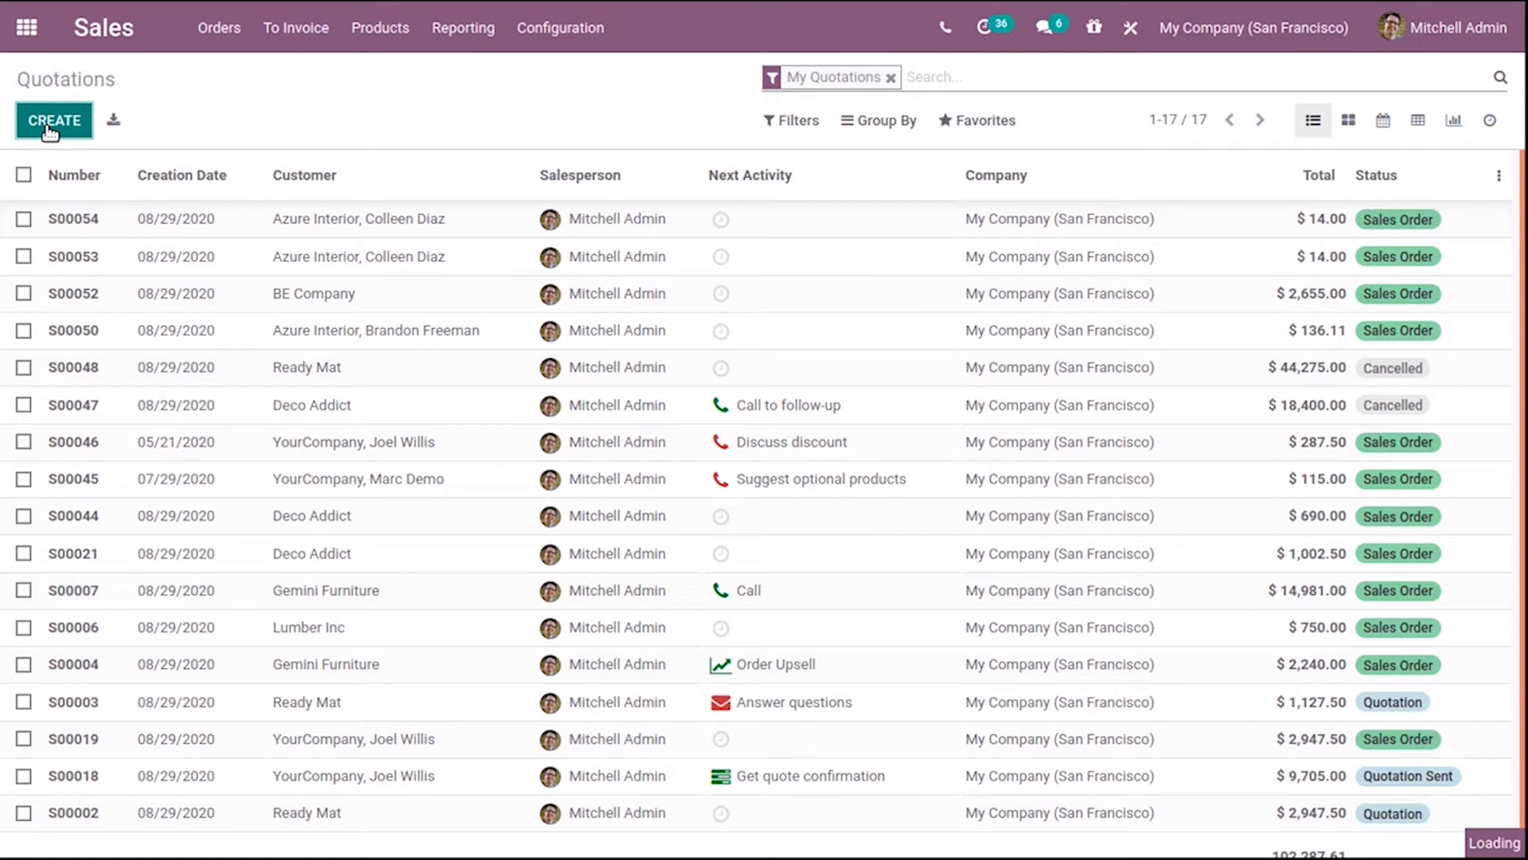
left_click(53, 120)
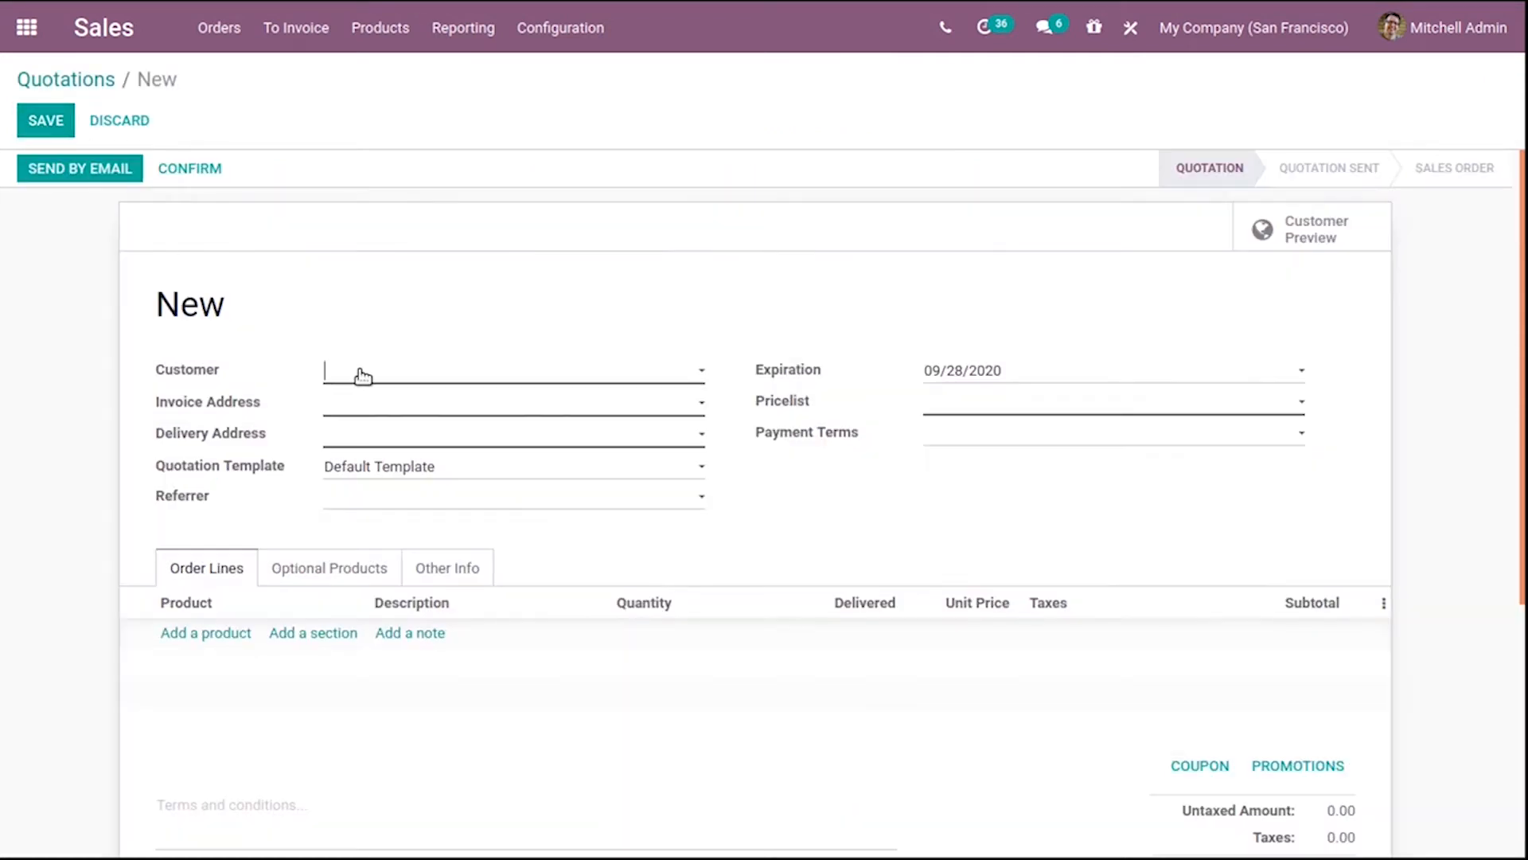
left_click(511, 371)
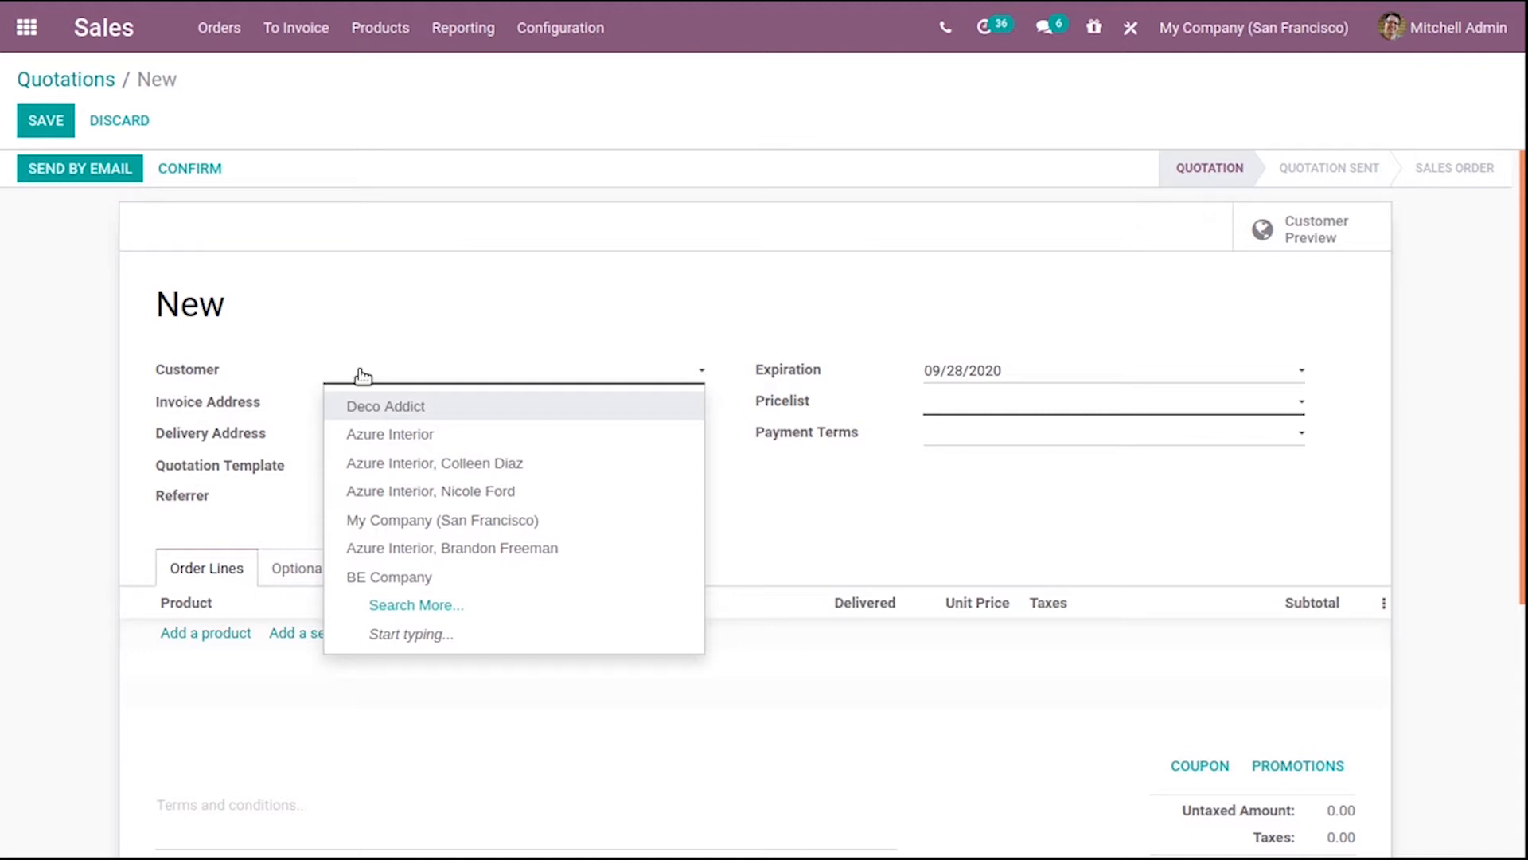
mouse_move(406, 424)
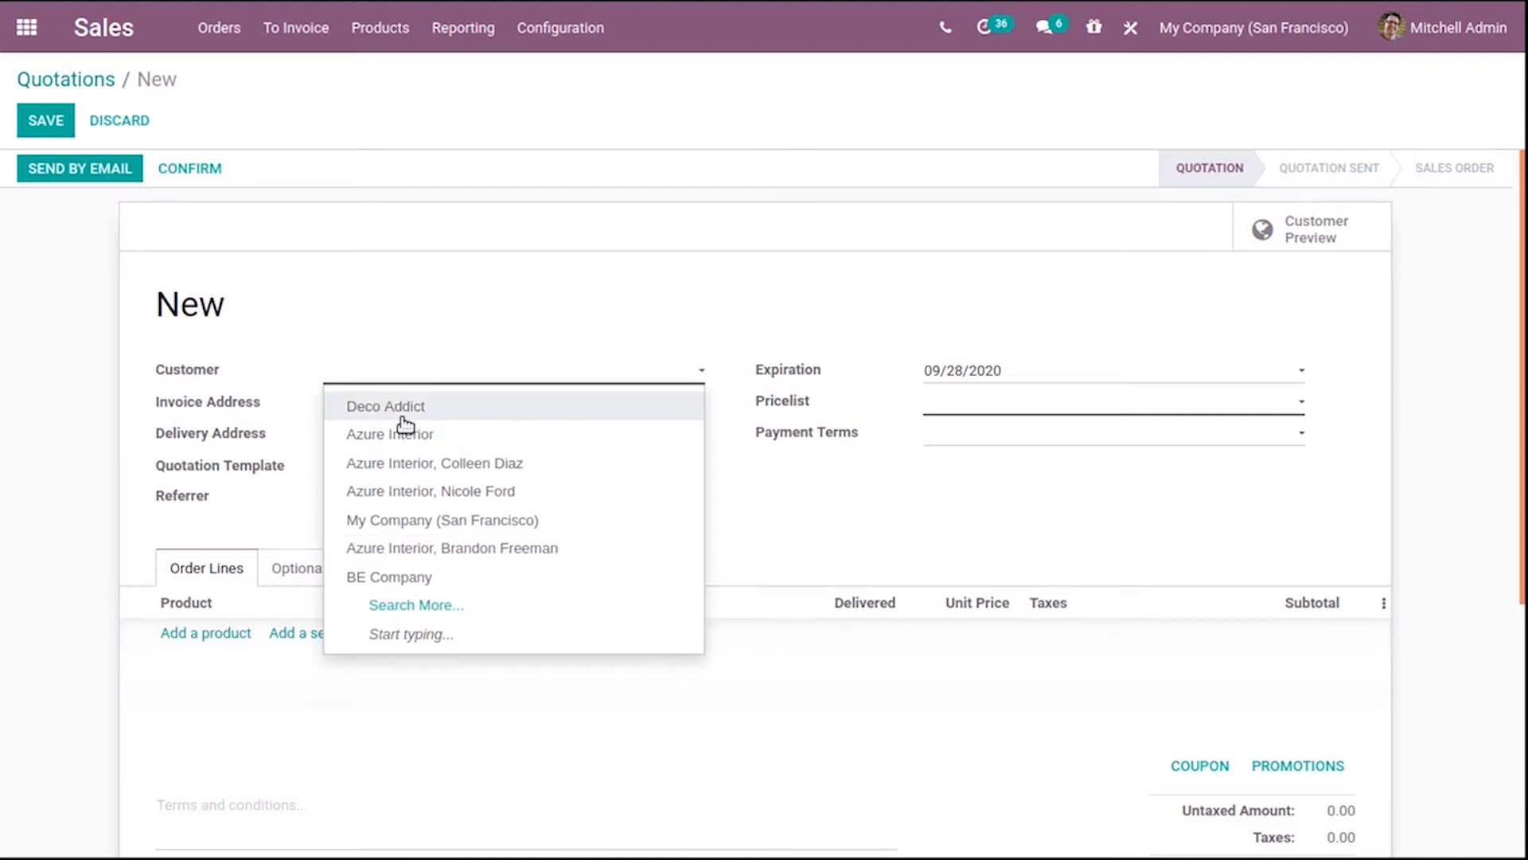
left_click(386, 406)
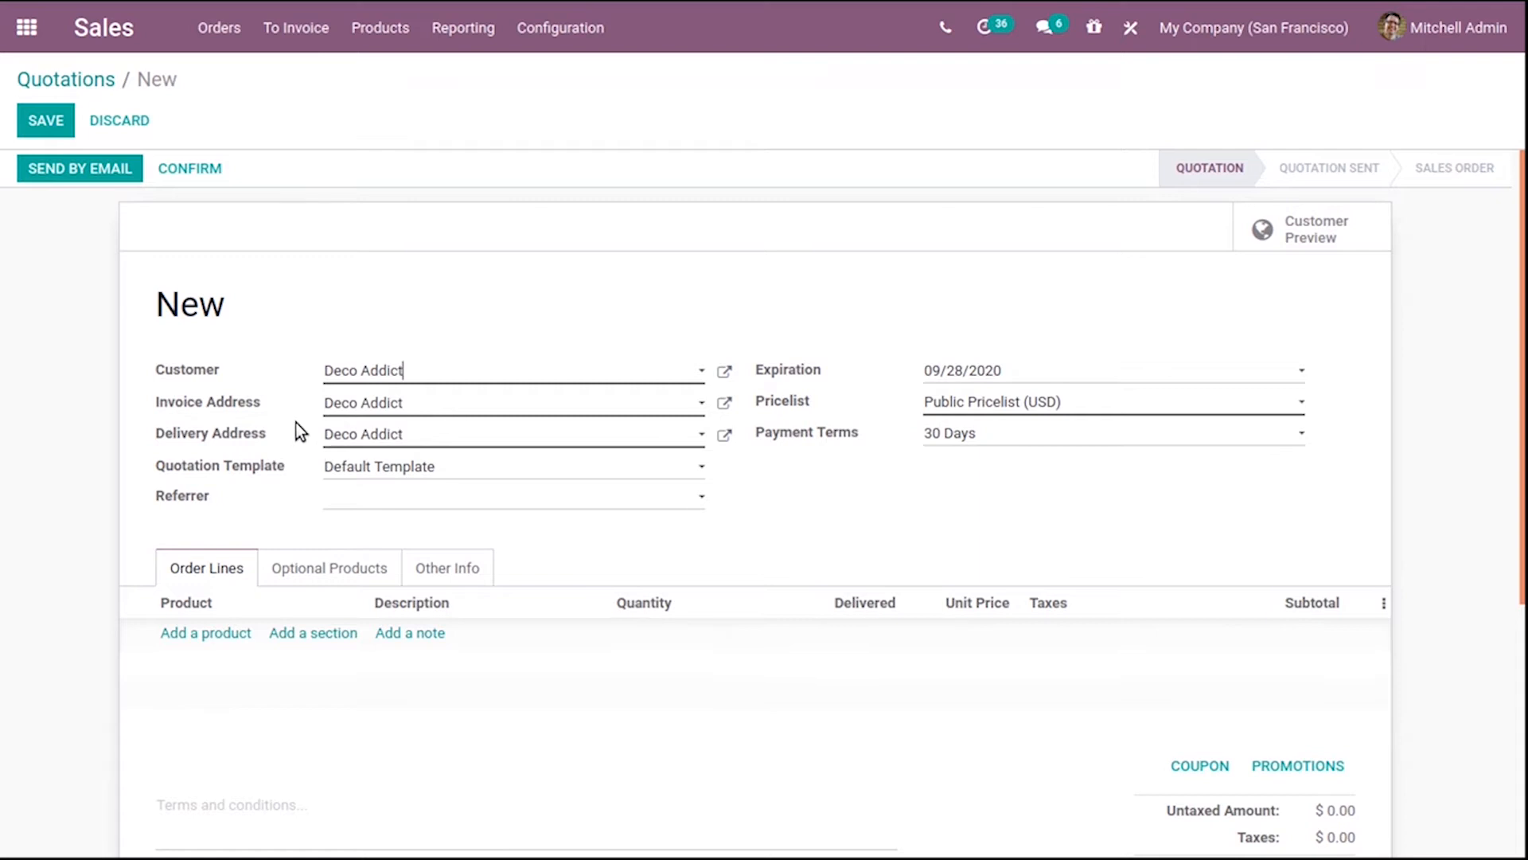
mouse_move(295, 484)
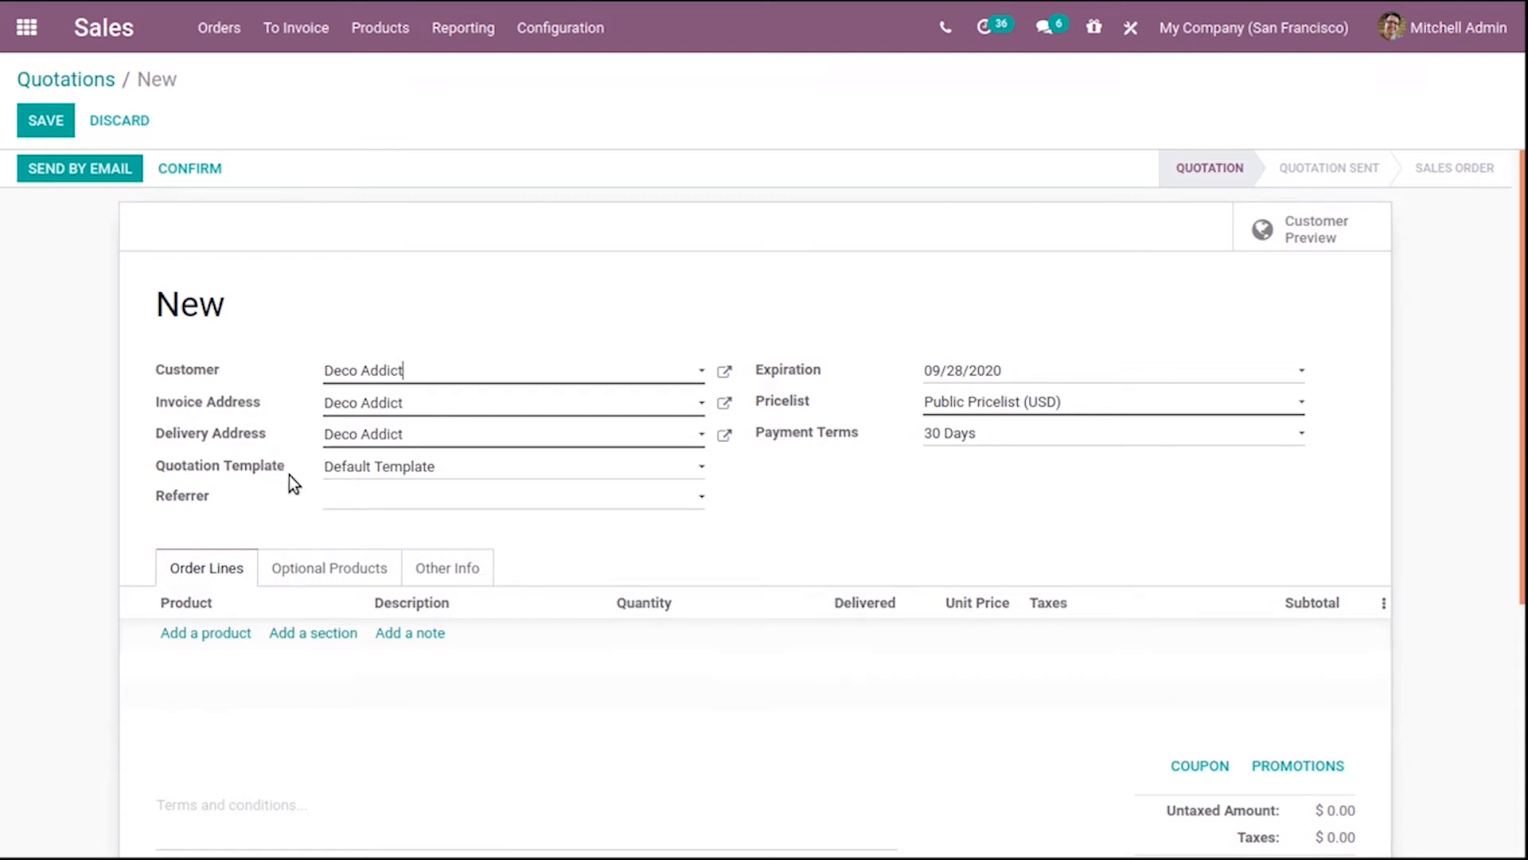
mouse_move(974, 403)
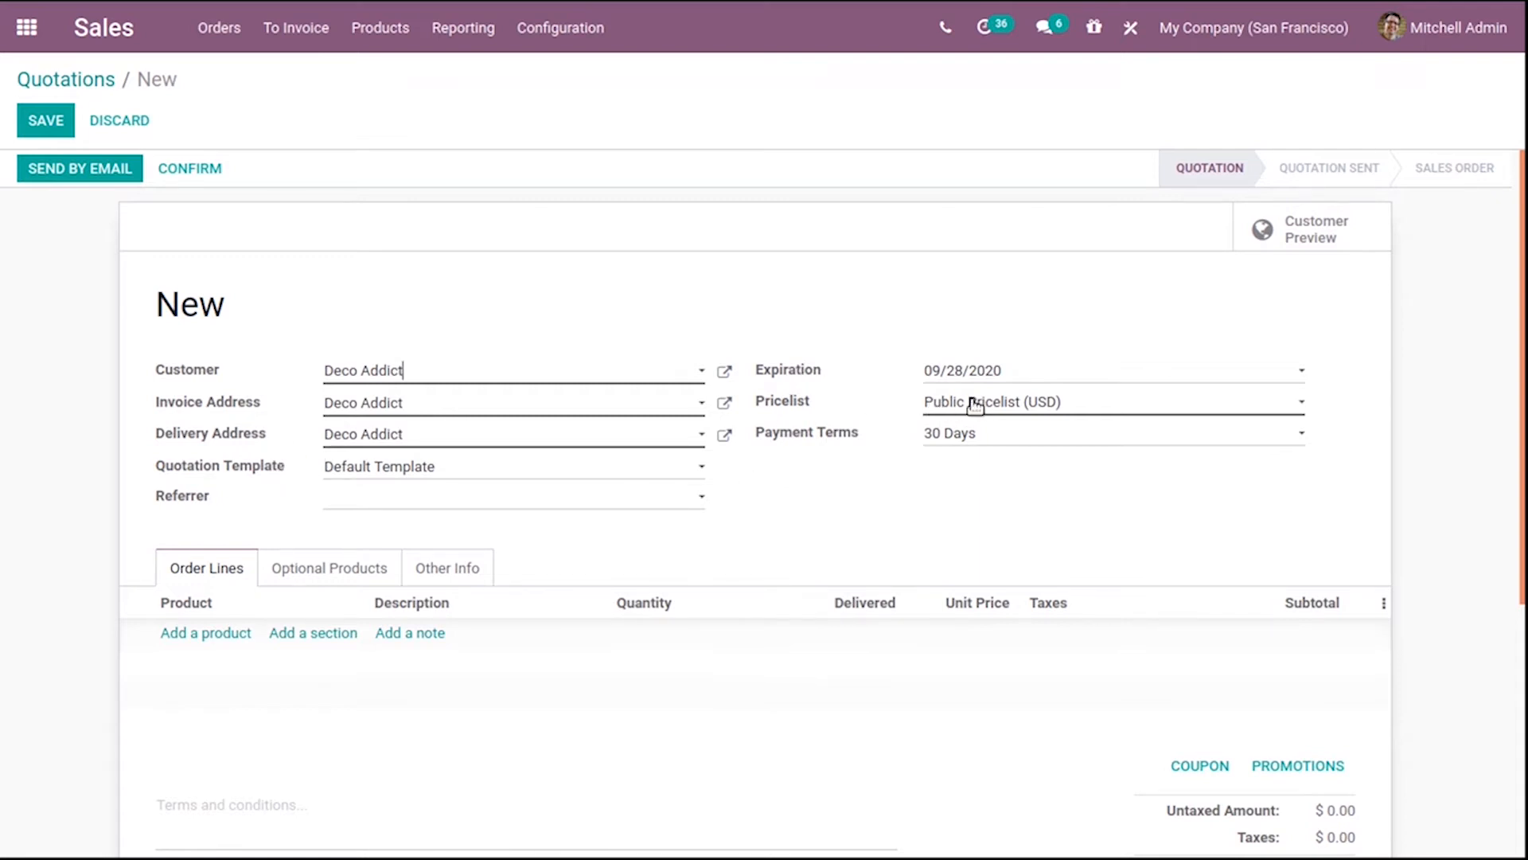
mouse_move(258, 644)
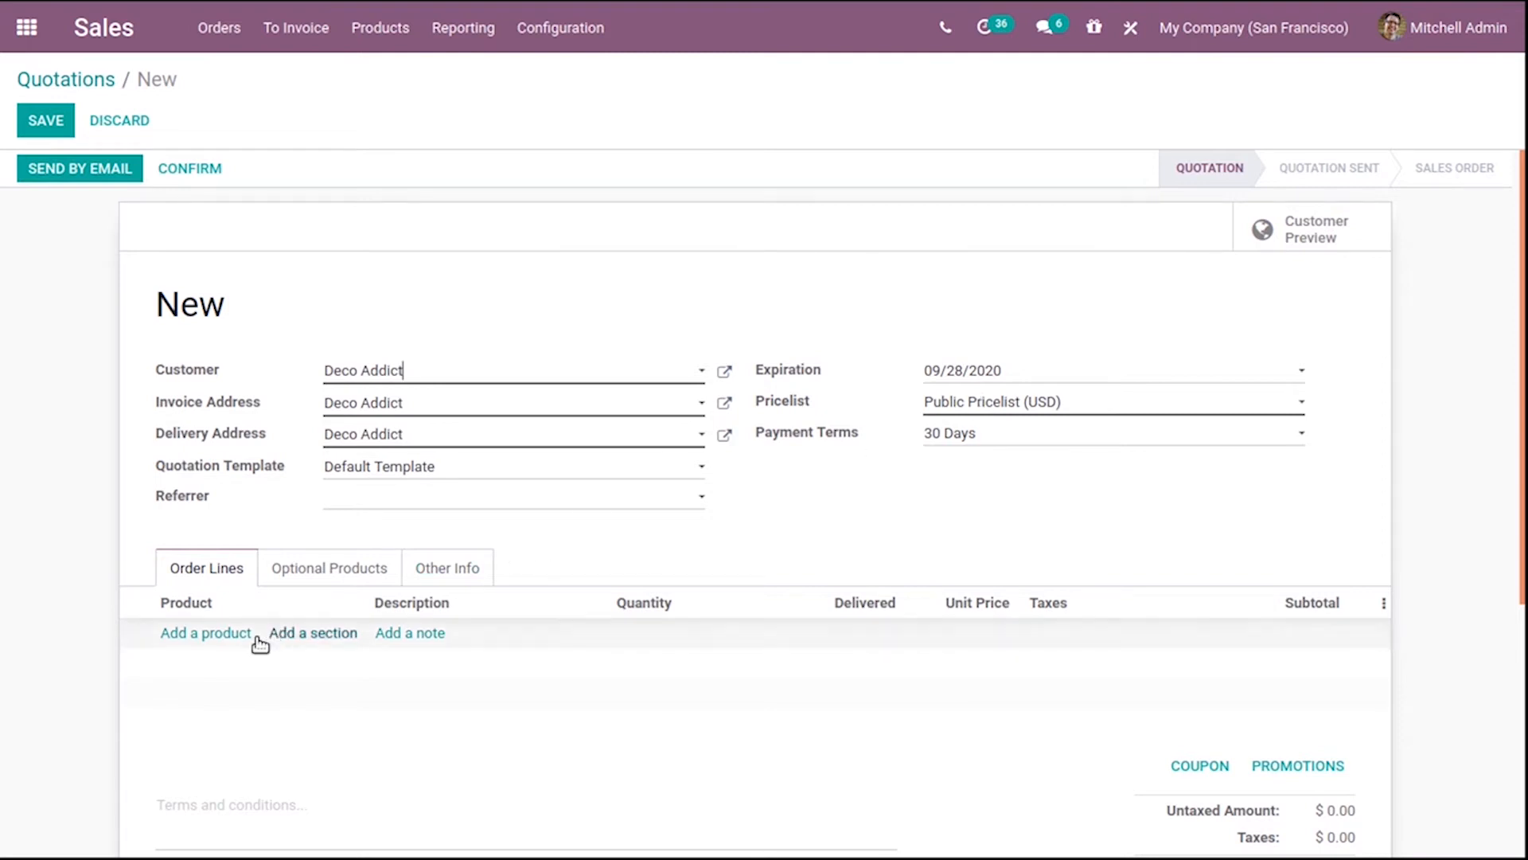
Add an order line for [E-COM11] Cabinet with Doors, quantity 1 at $14.00
left_click(206, 632)
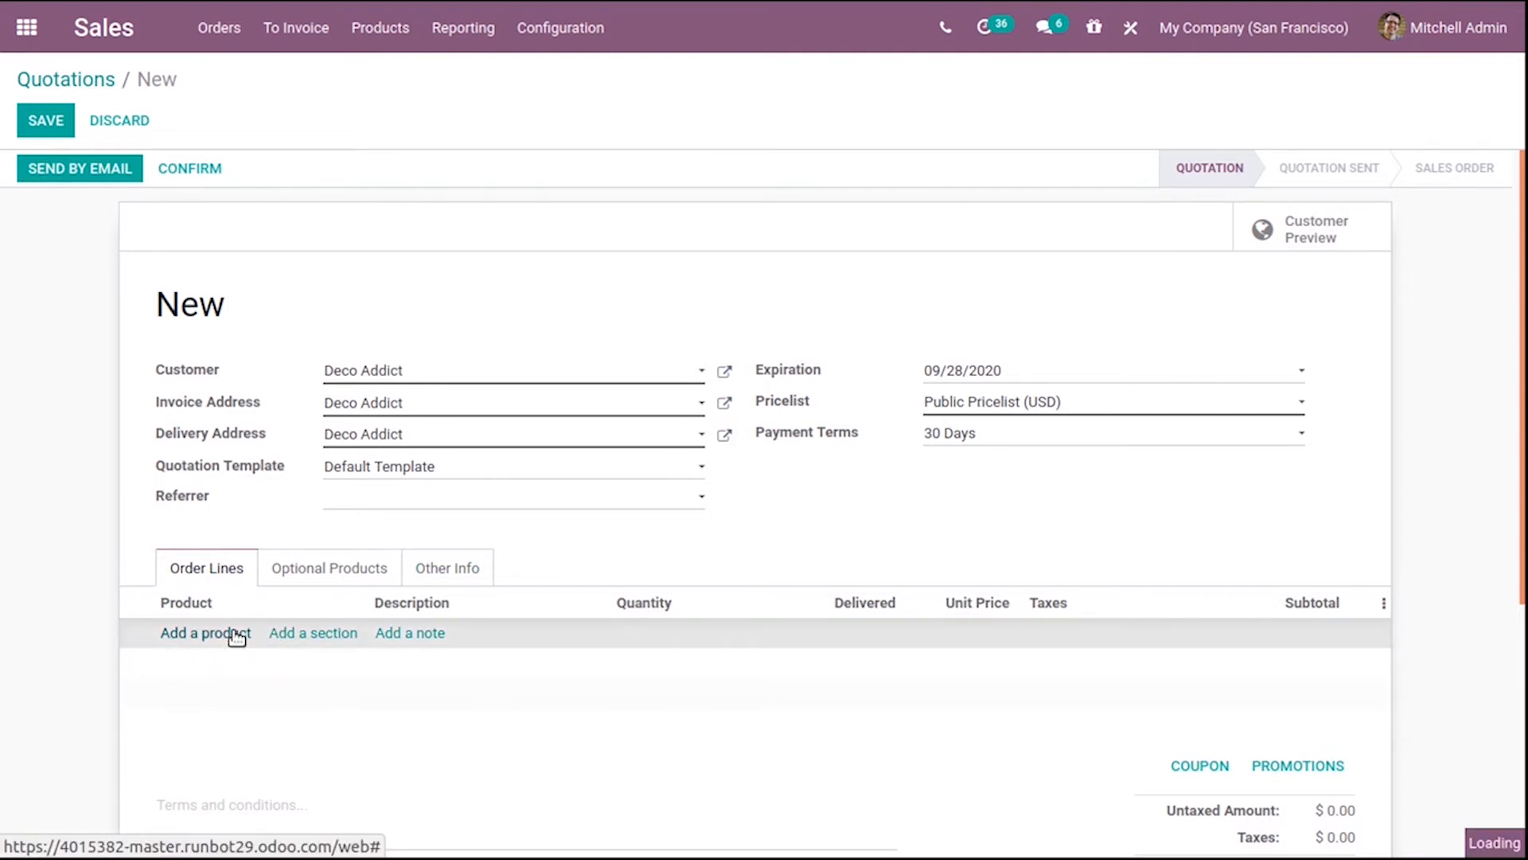
left_click(206, 632)
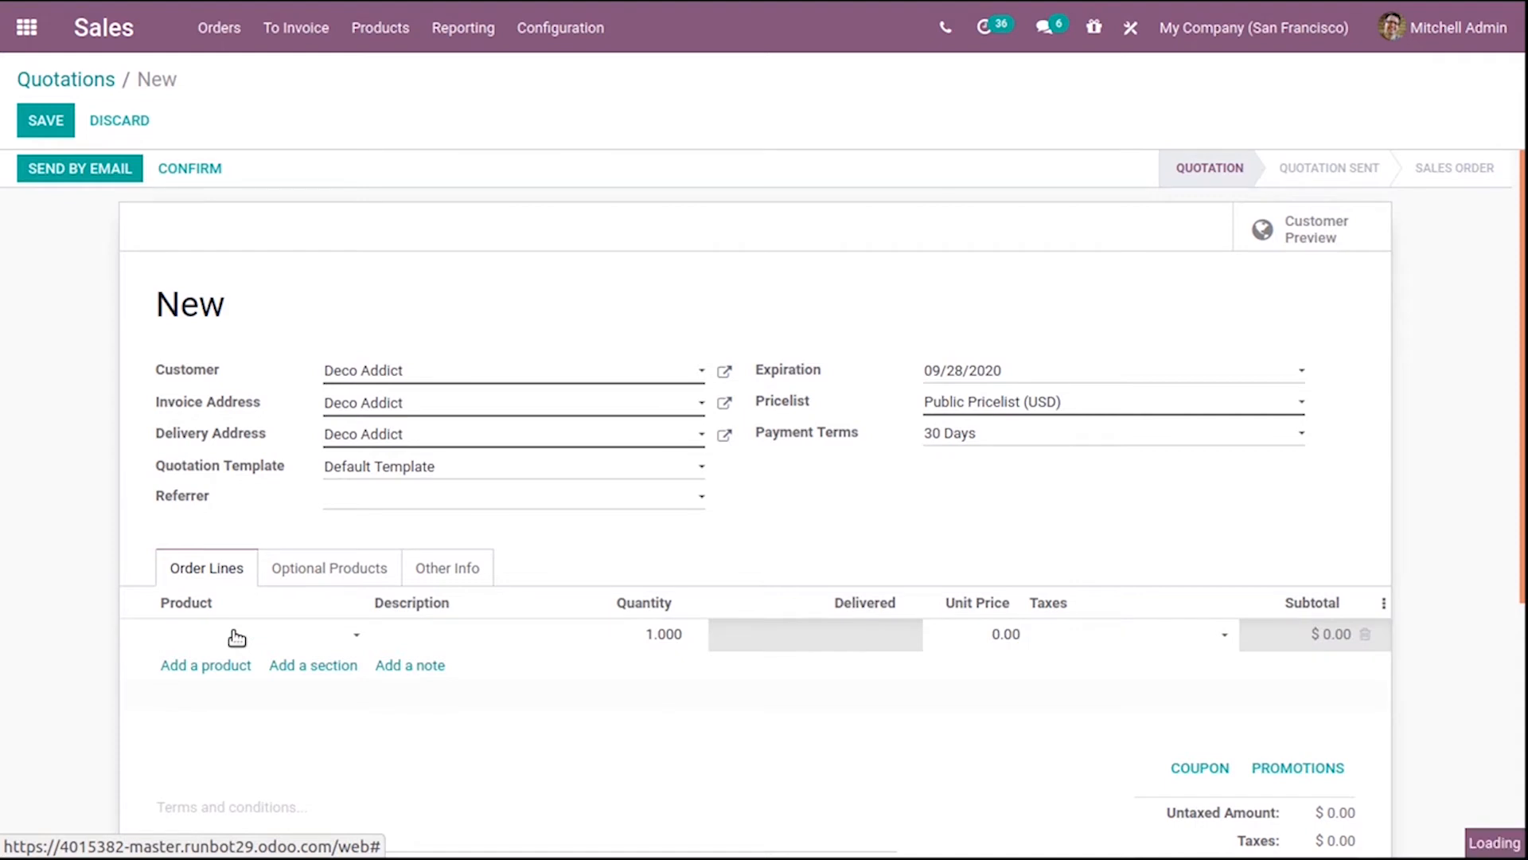
left_click(234, 635)
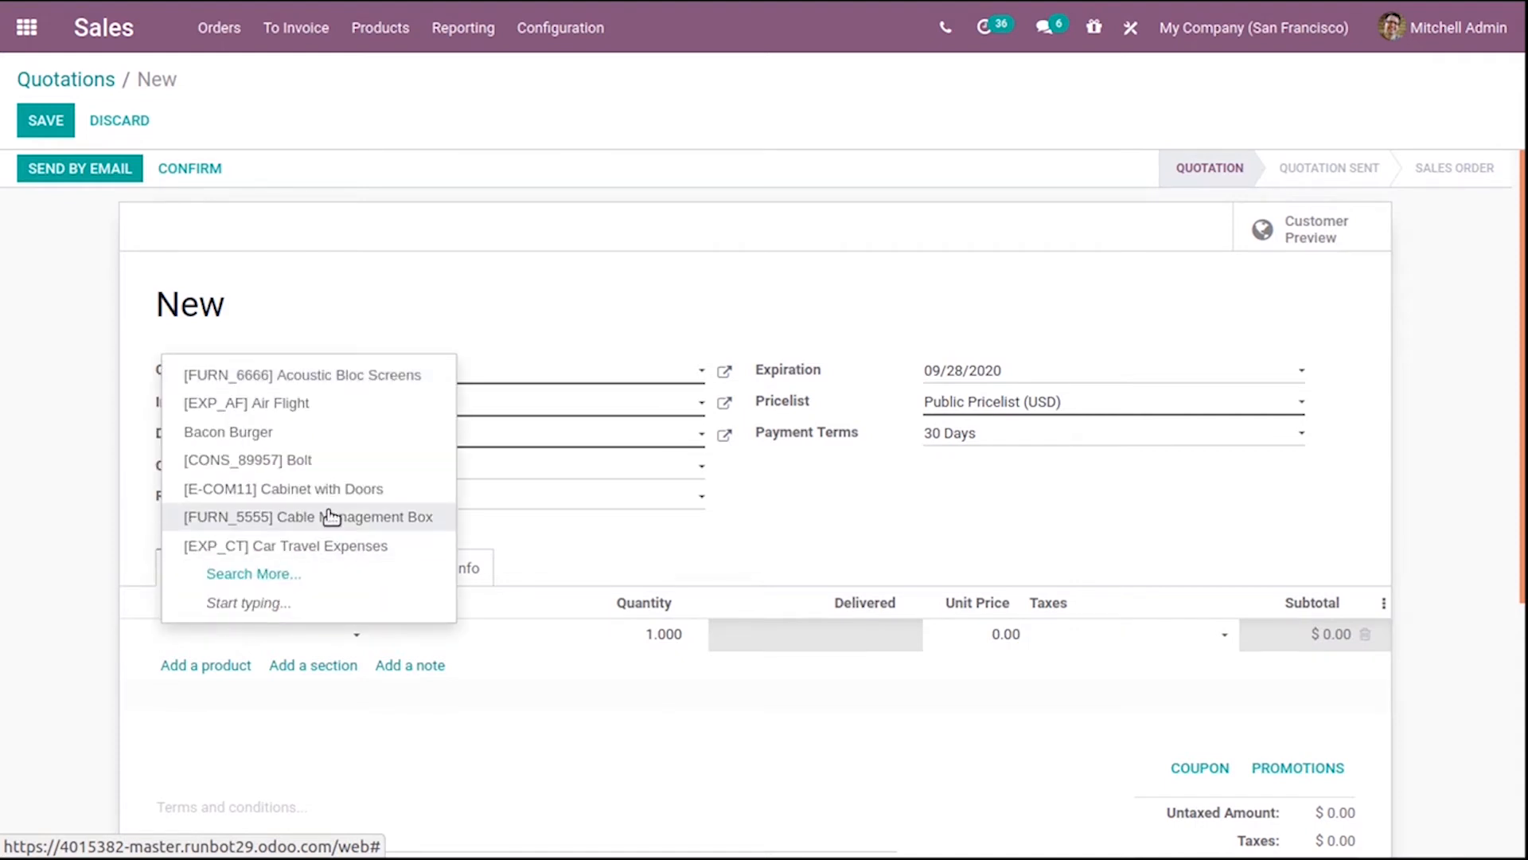
mouse_move(349, 501)
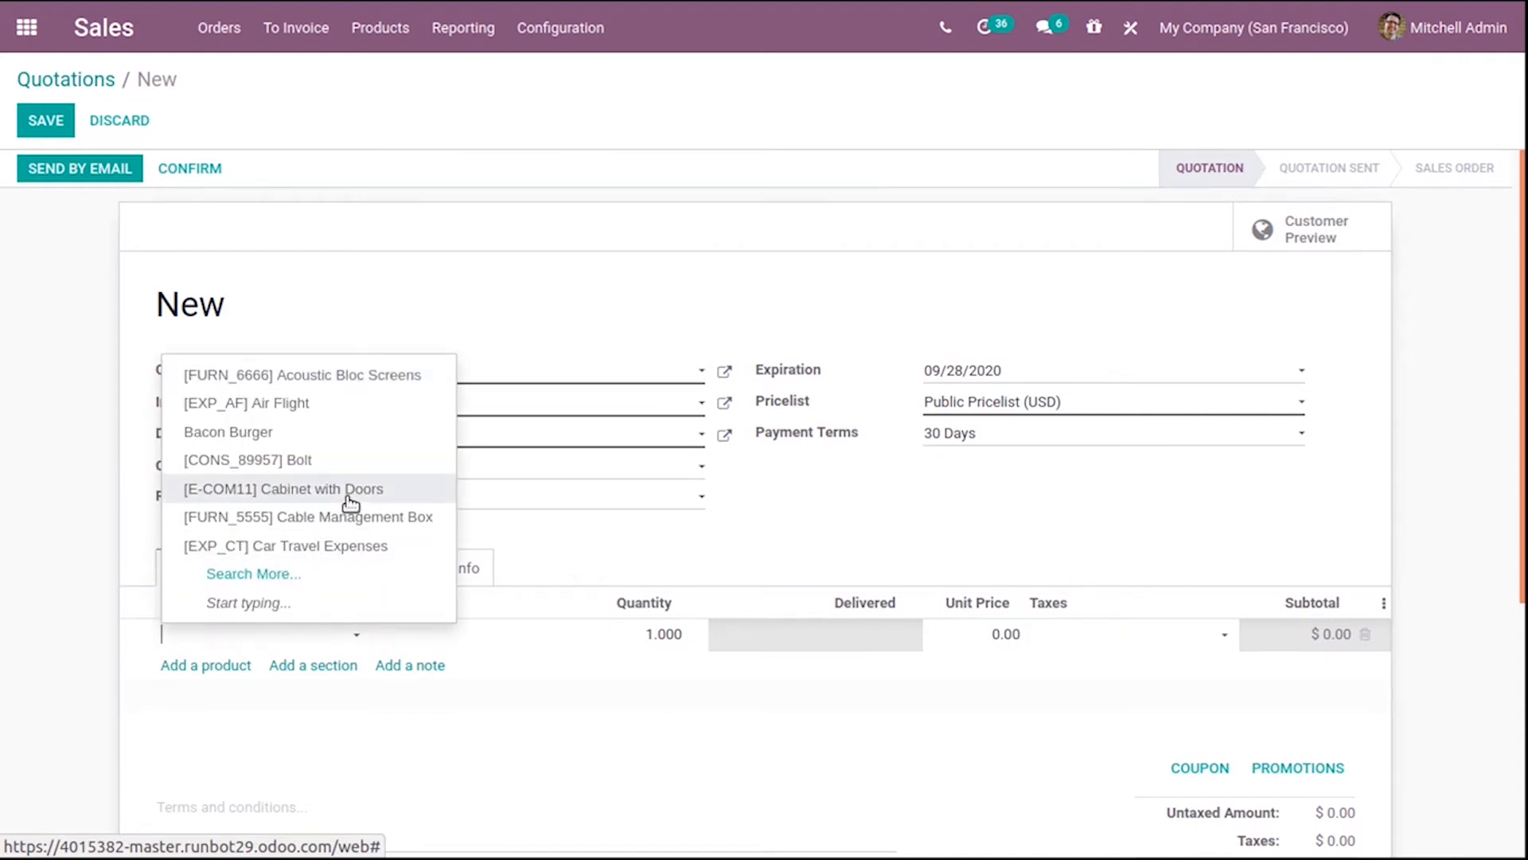
left_click(282, 488)
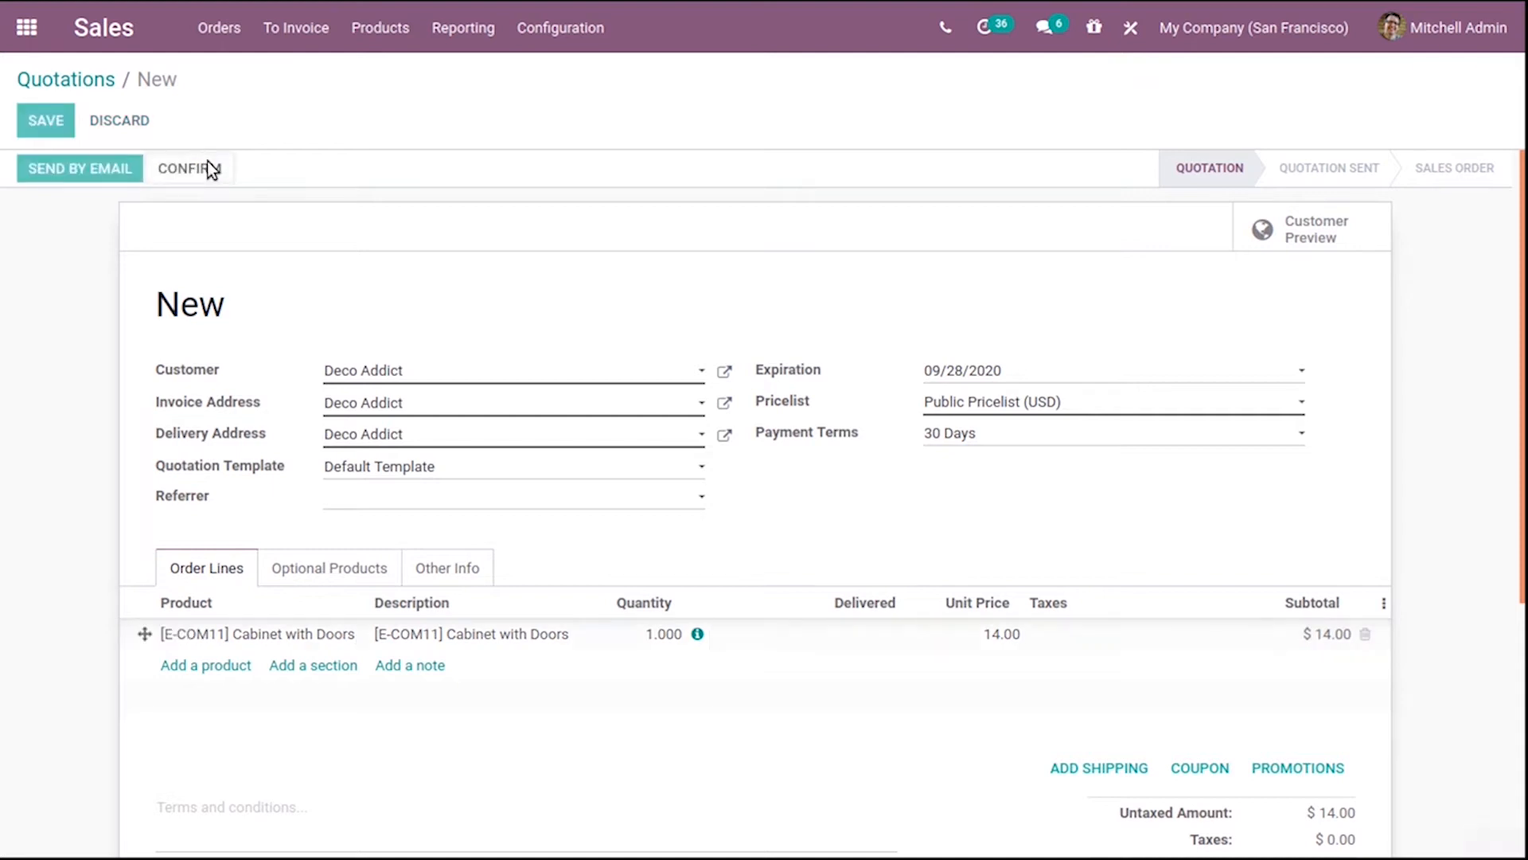
Confirm the quotation as sales order S00055 and view the cabinet's forecasted stock report
left_click(44, 120)
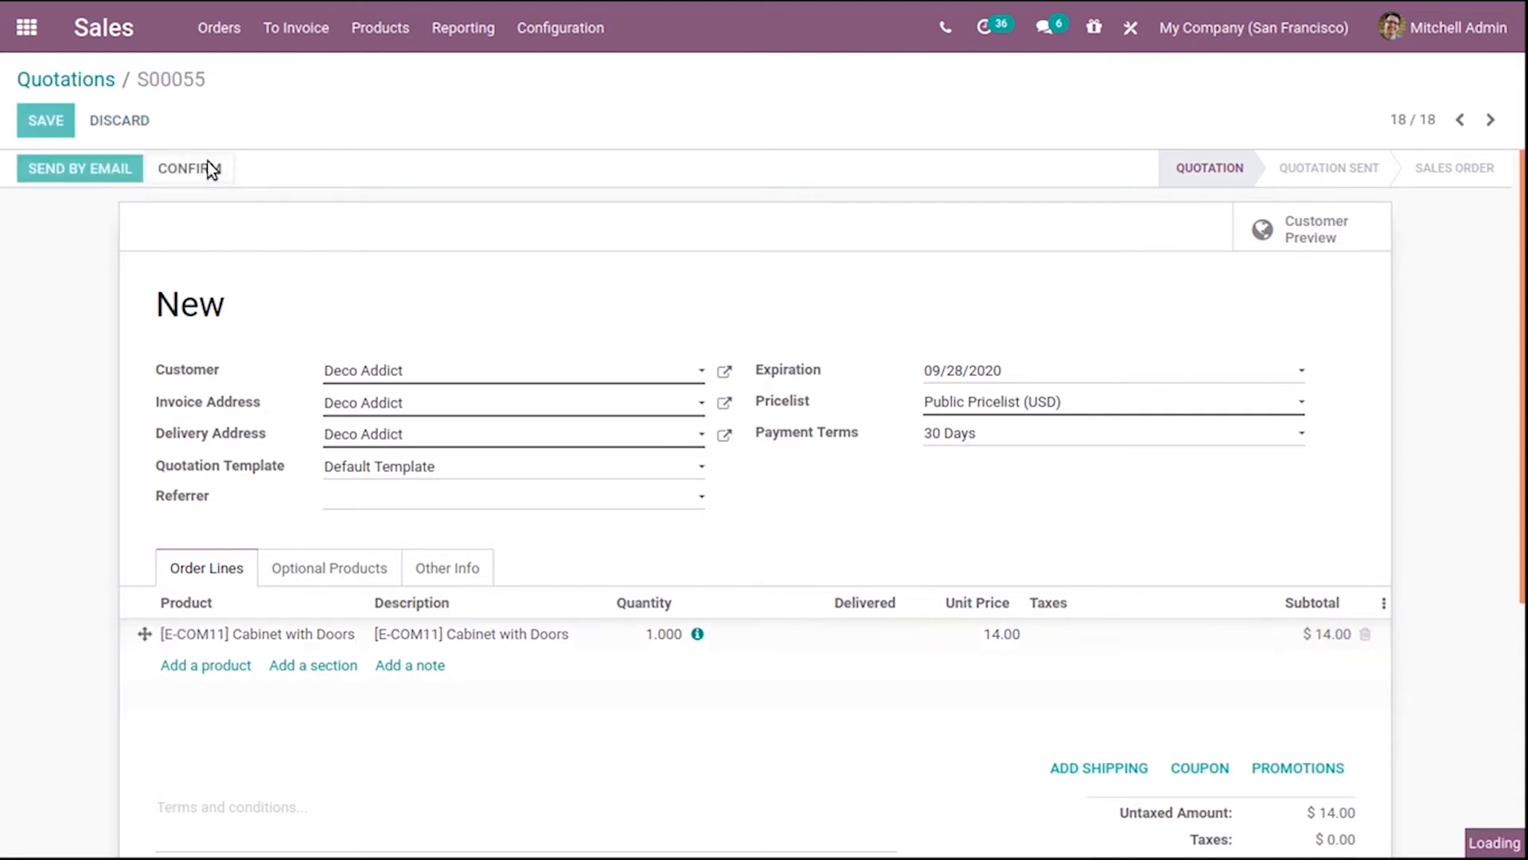
left_click(188, 167)
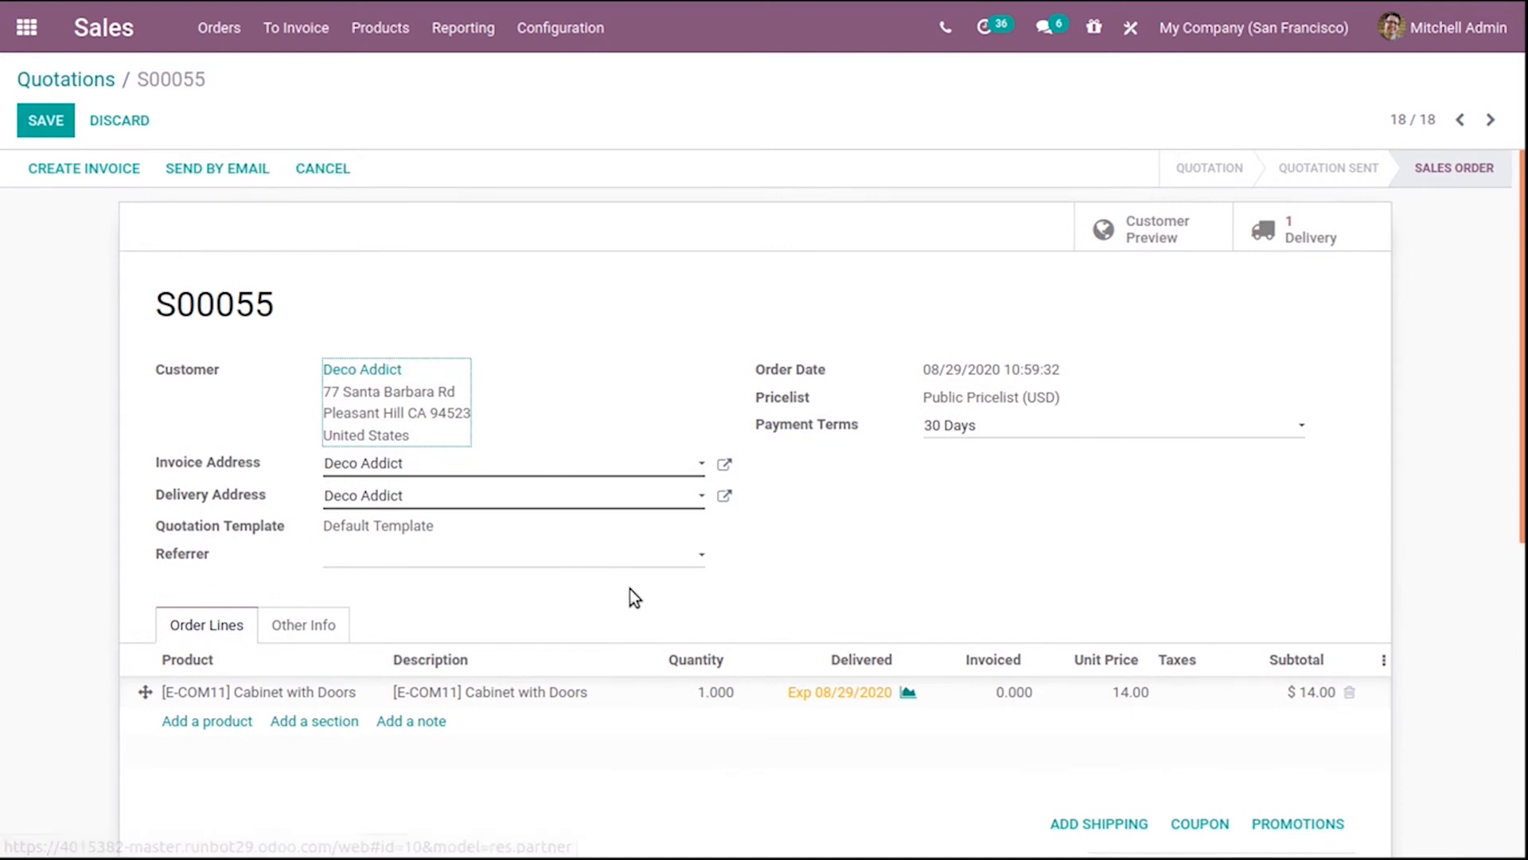
mouse_move(909, 693)
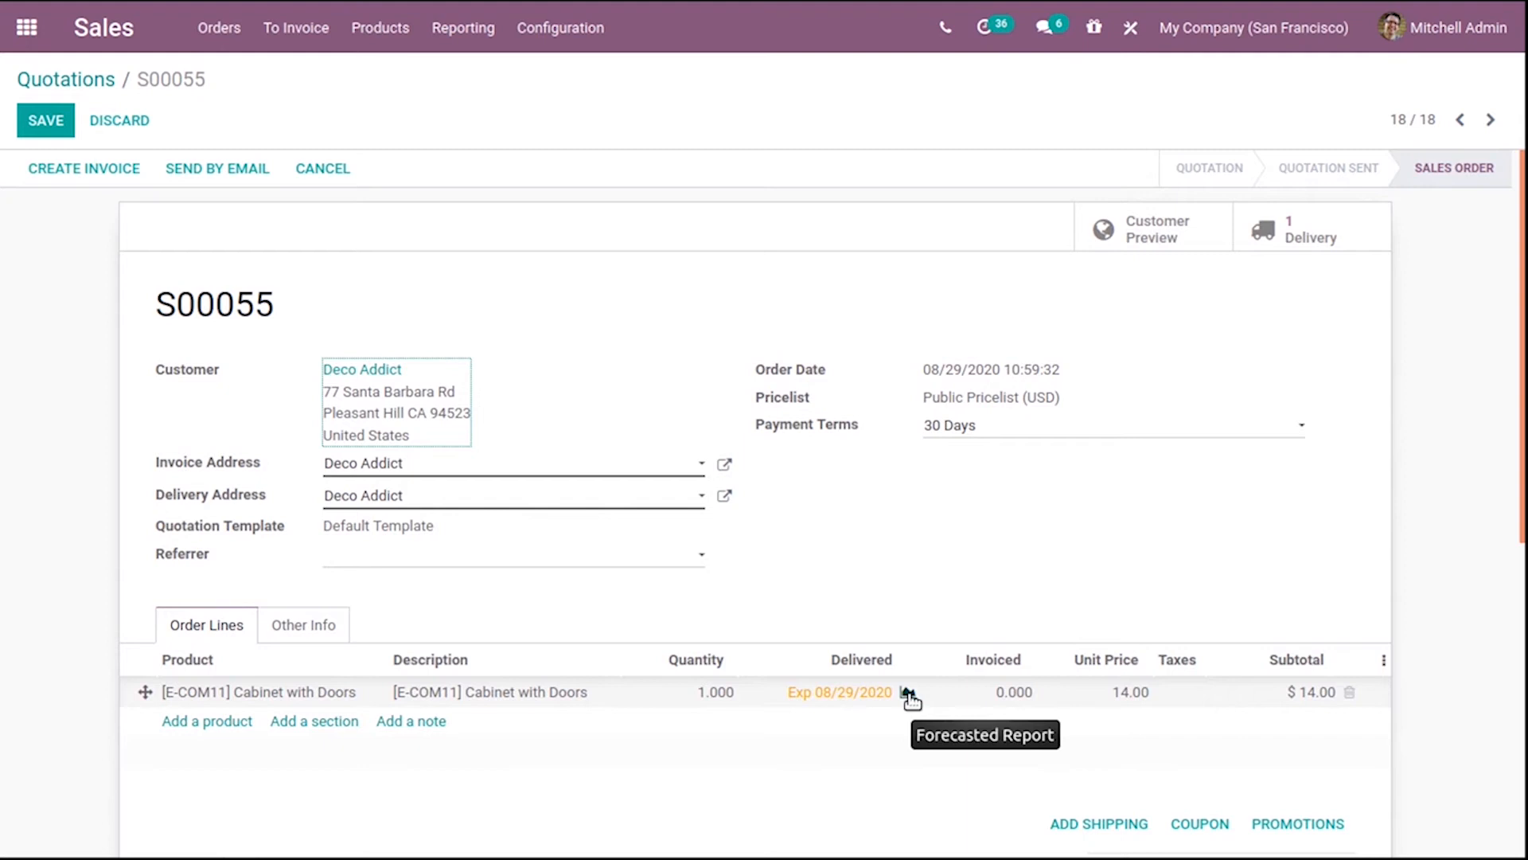
mouse_move(858, 702)
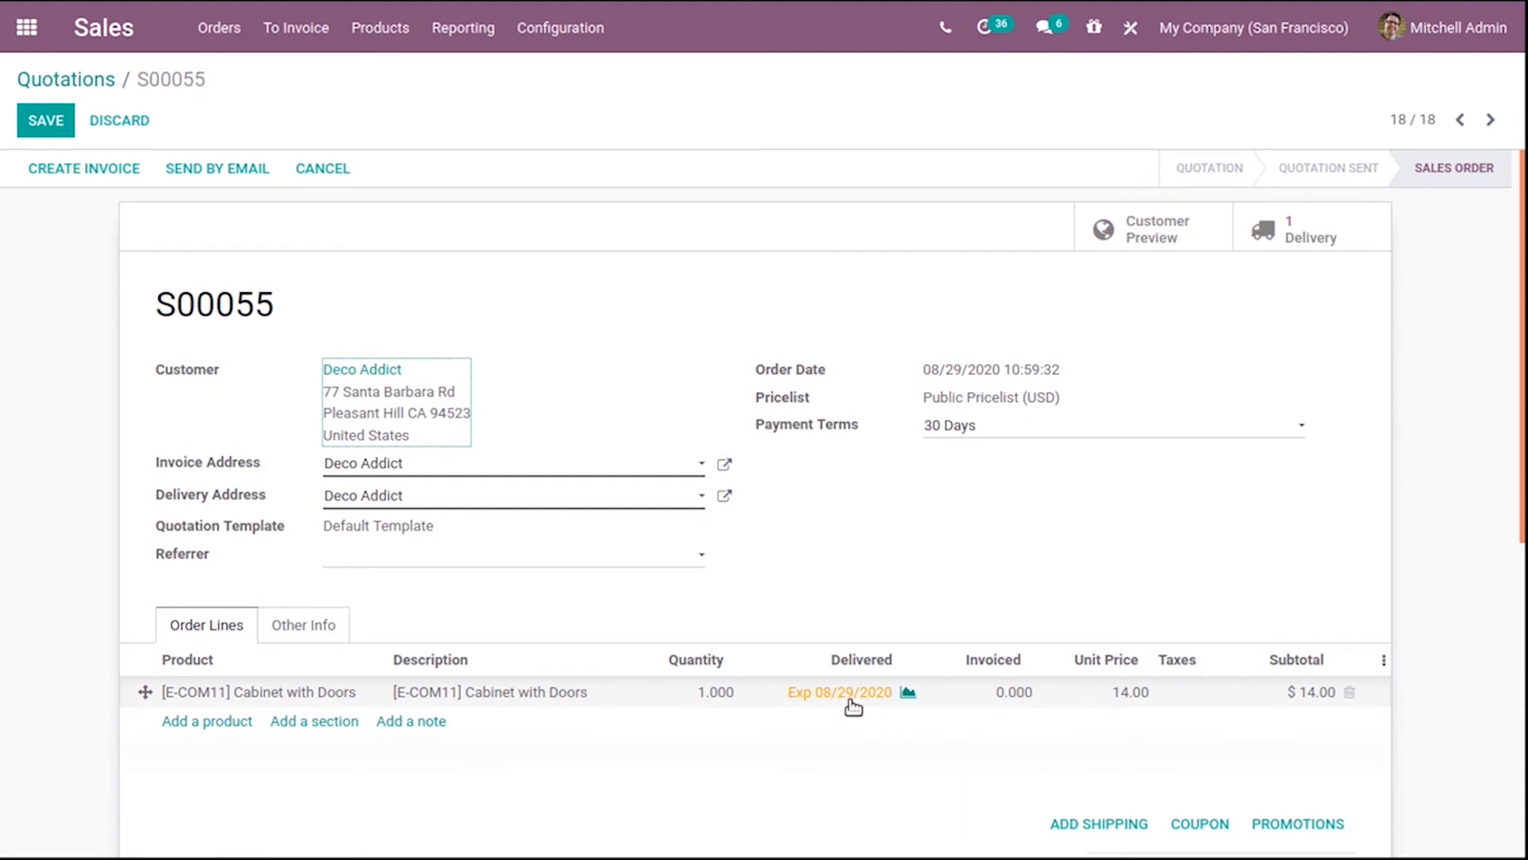
mouse_move(844, 702)
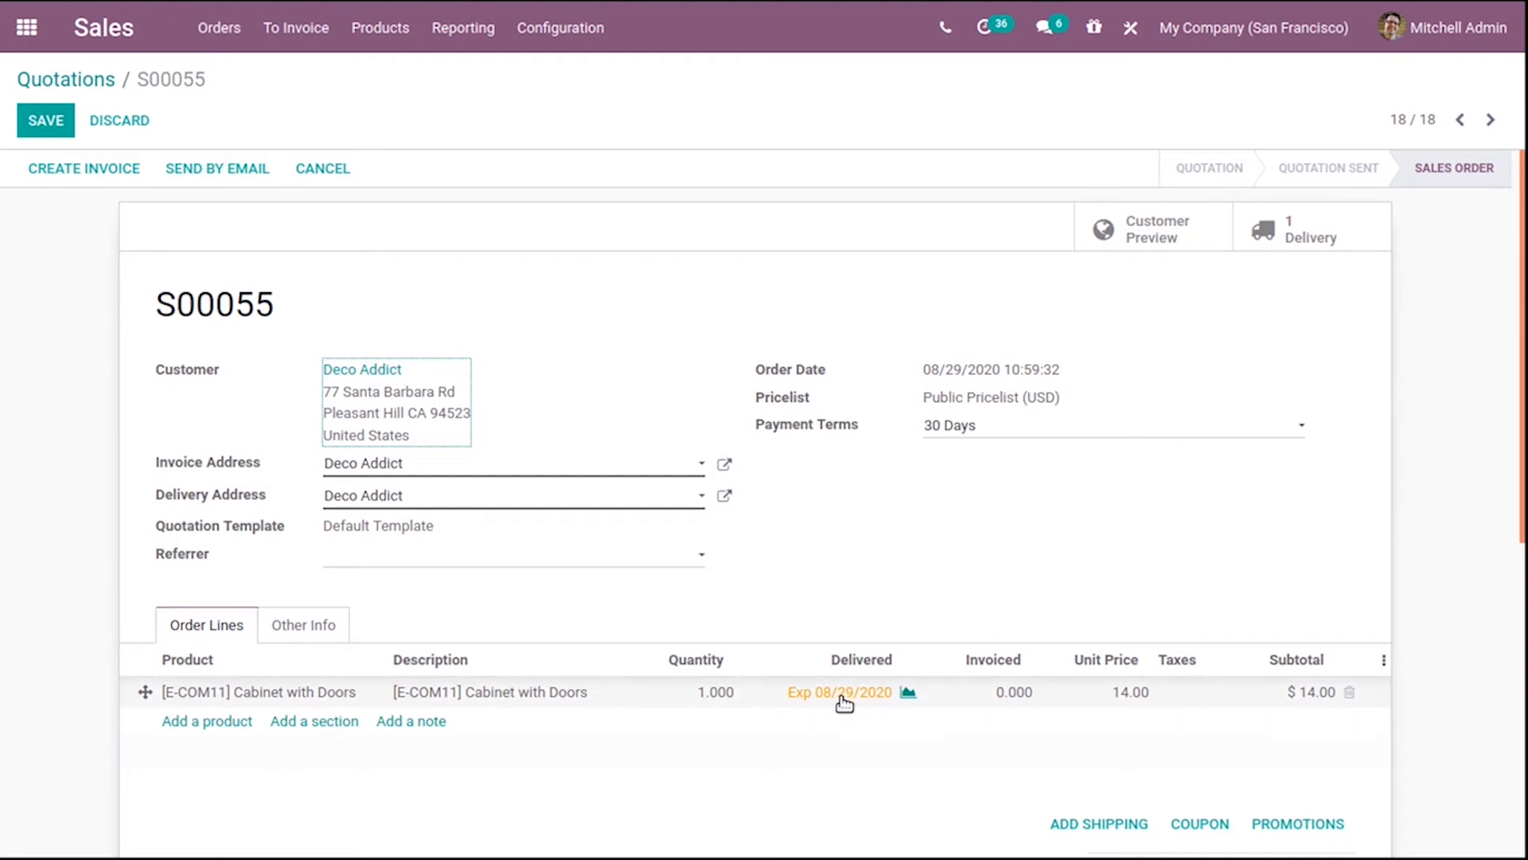
mouse_move(914, 713)
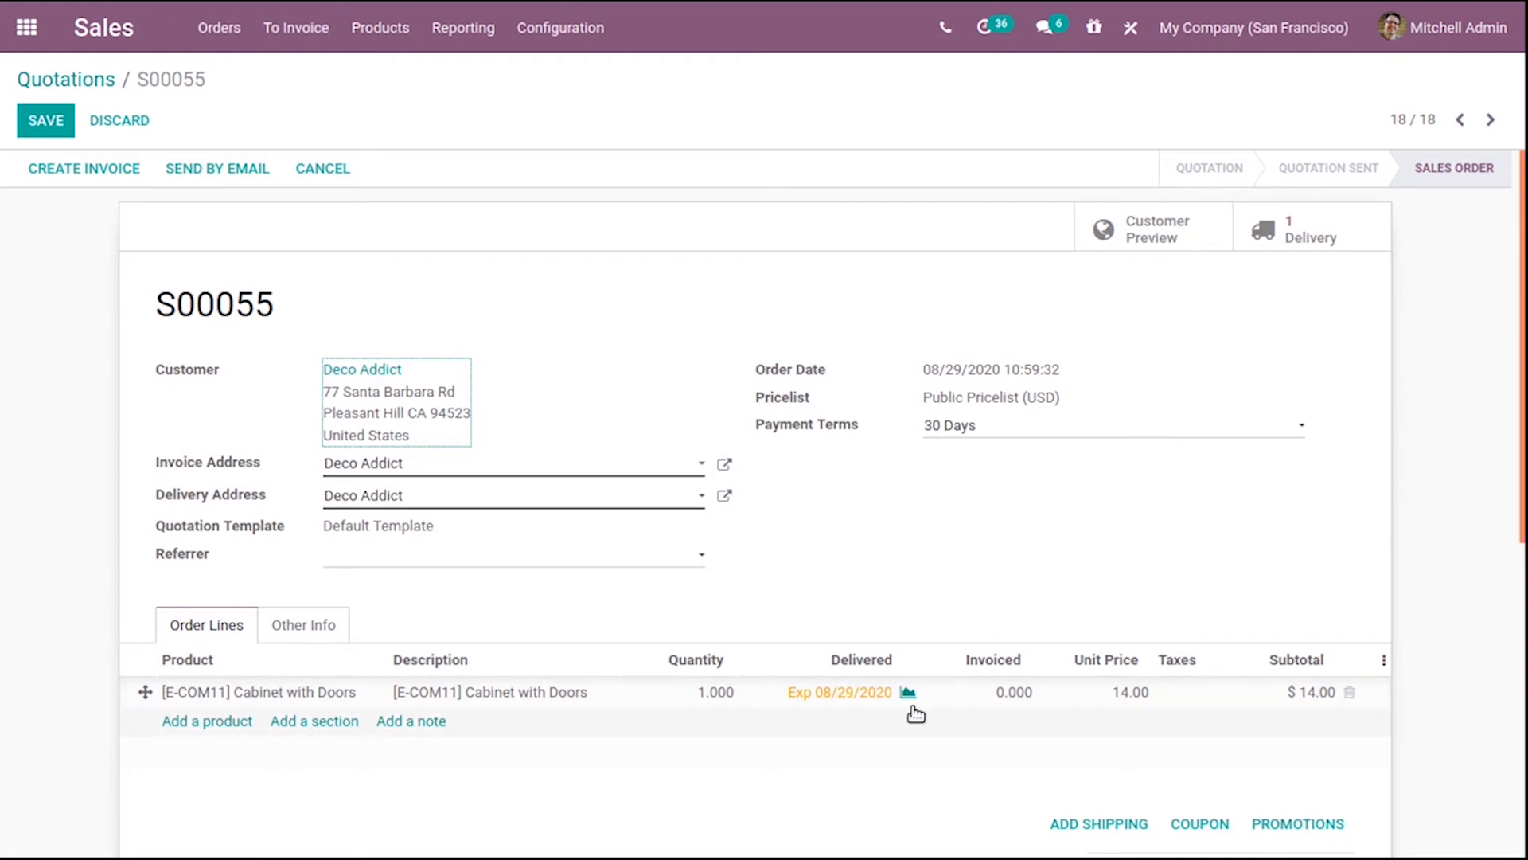
mouse_move(909, 692)
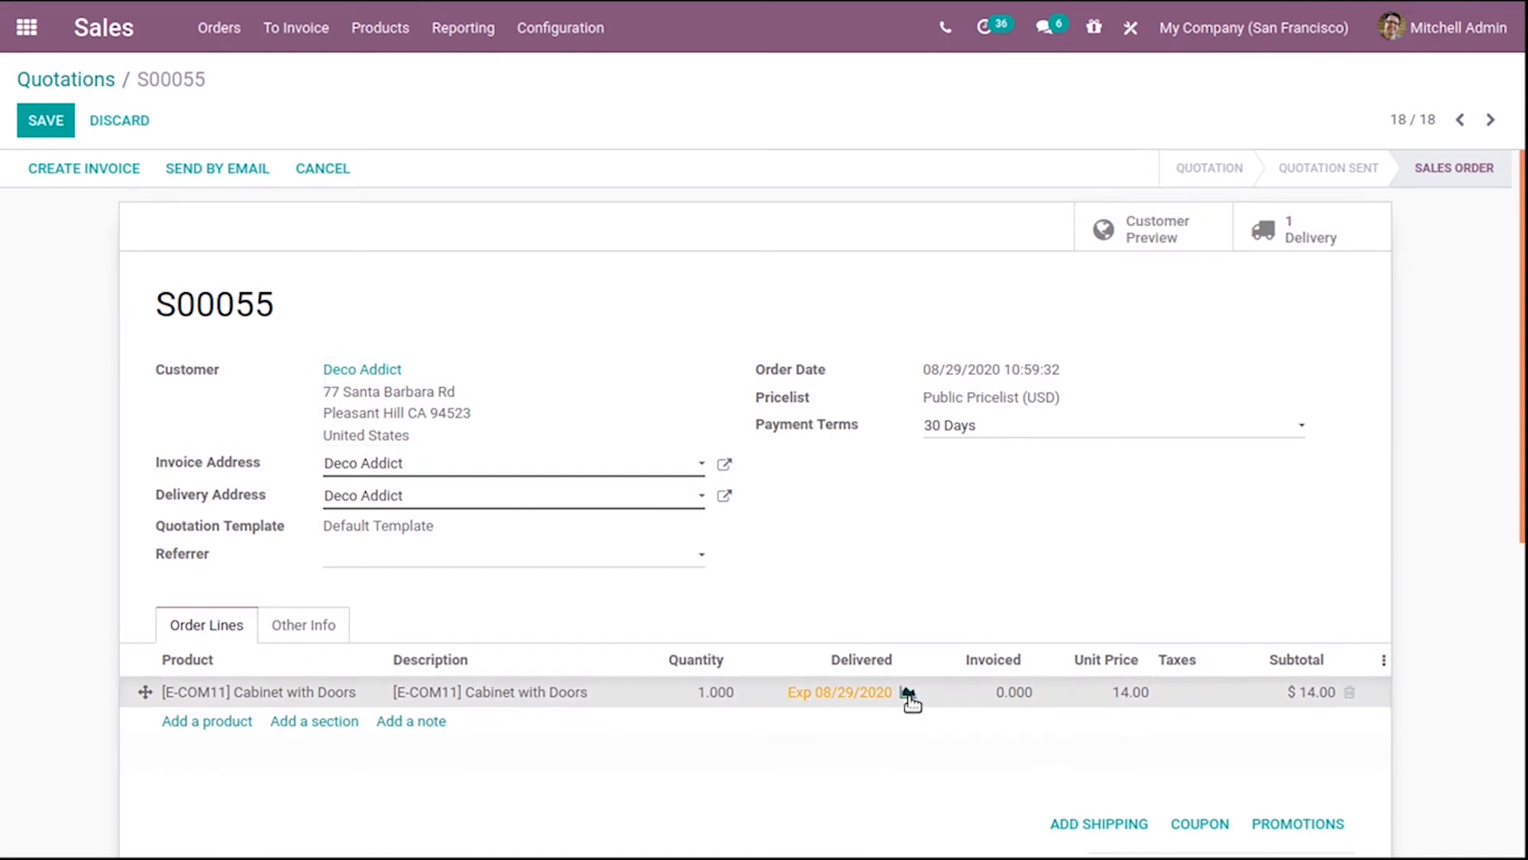
left_click(907, 692)
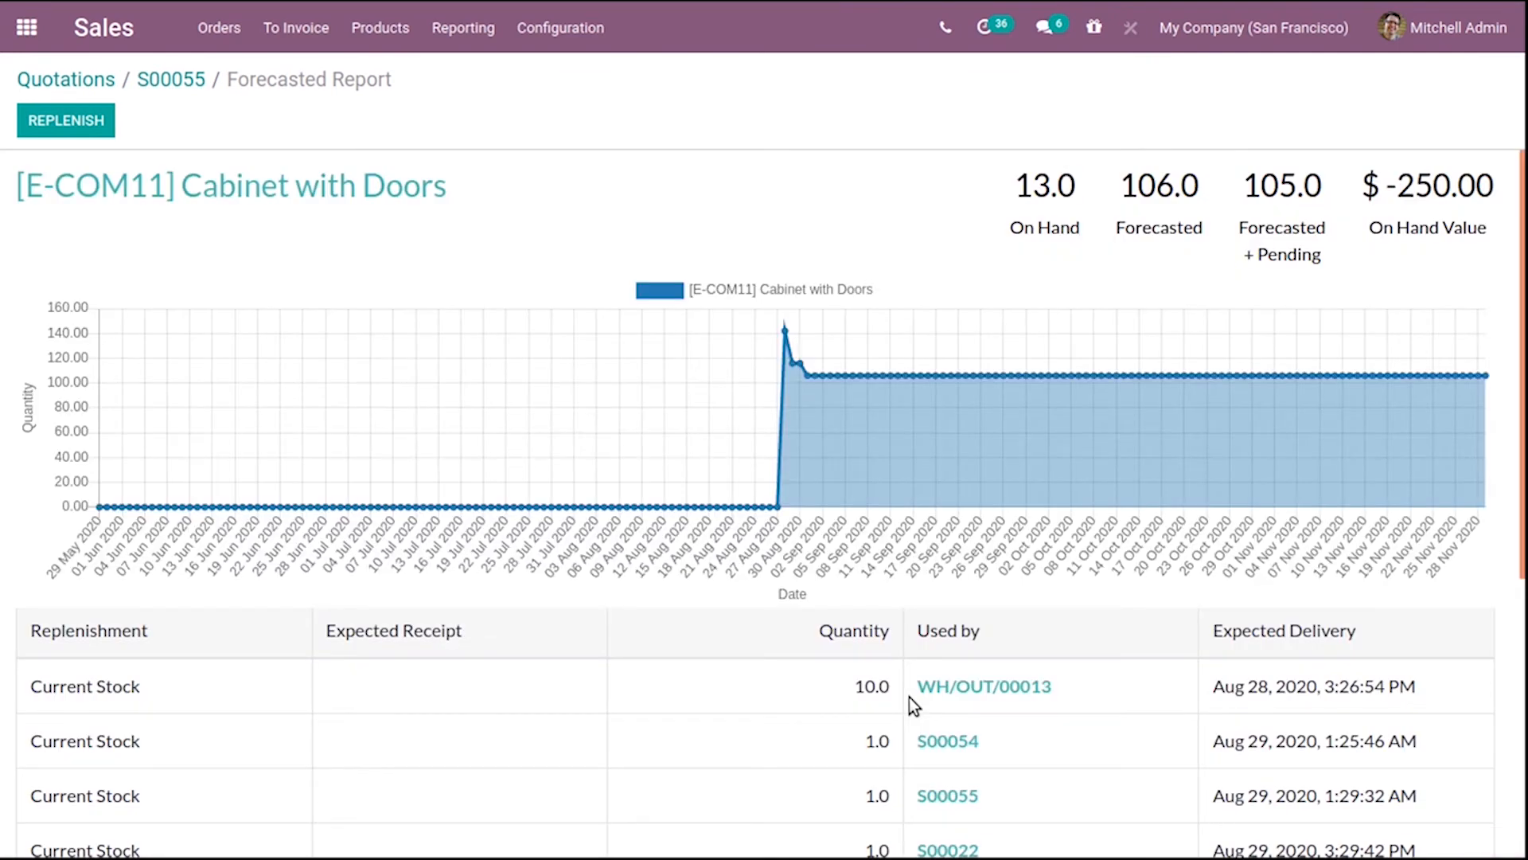
mouse_move(1122, 682)
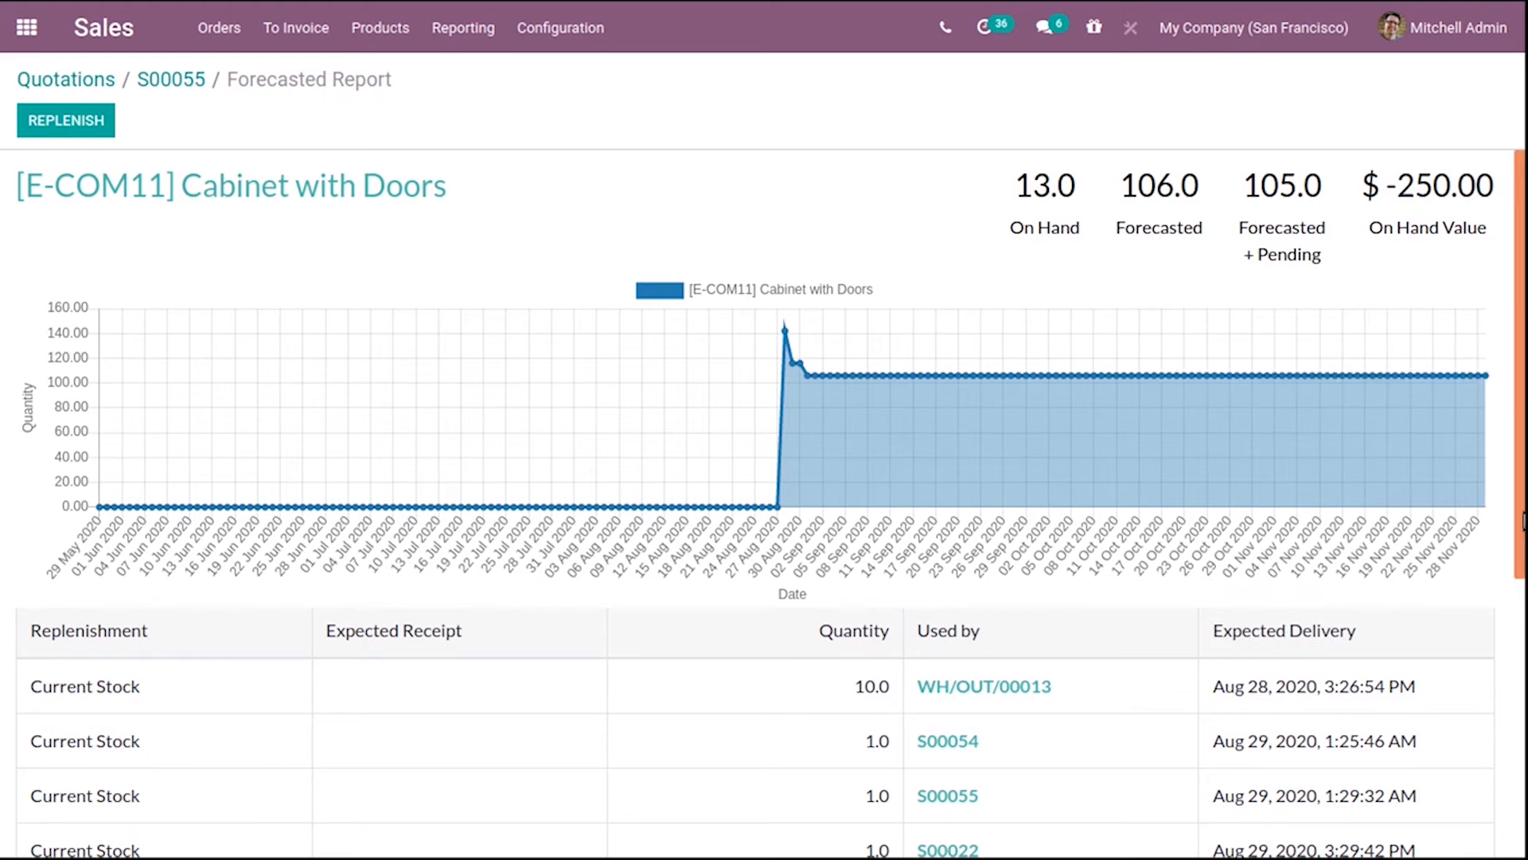
mouse_move(283, 201)
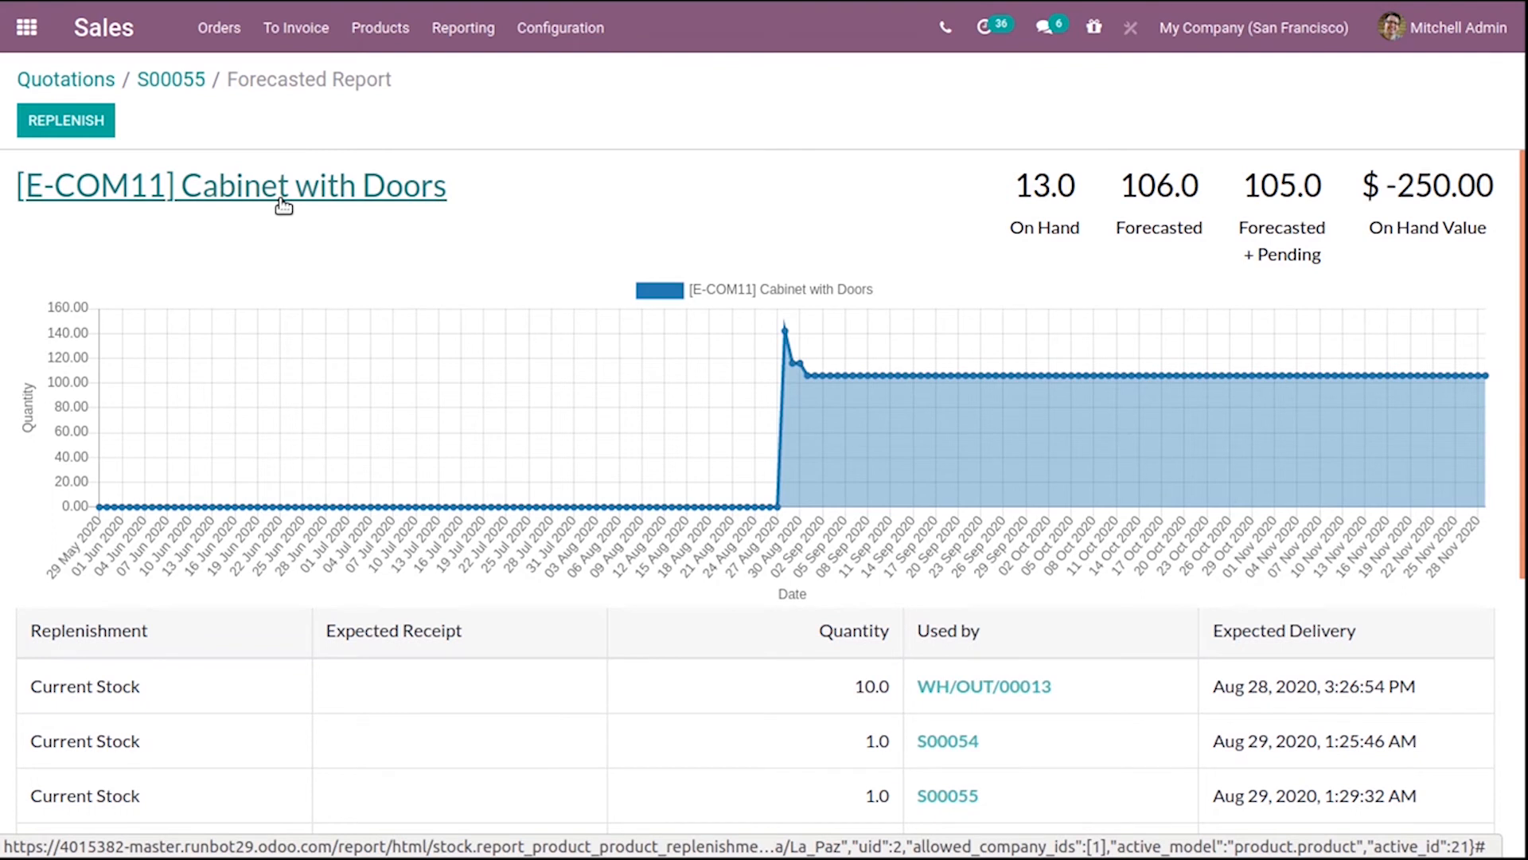
mouse_move(648, 229)
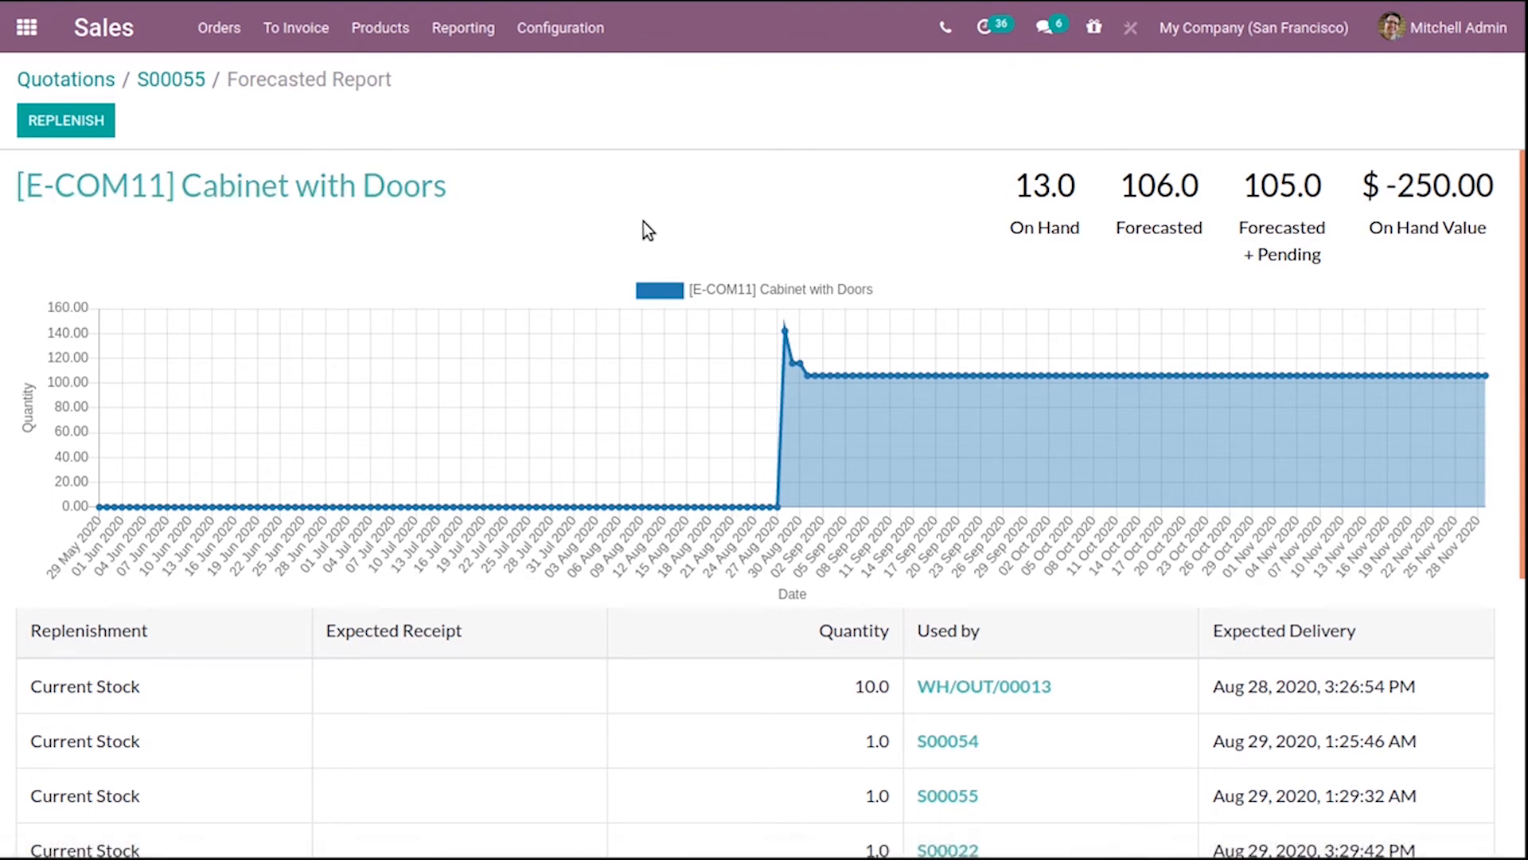
mouse_move(1191, 226)
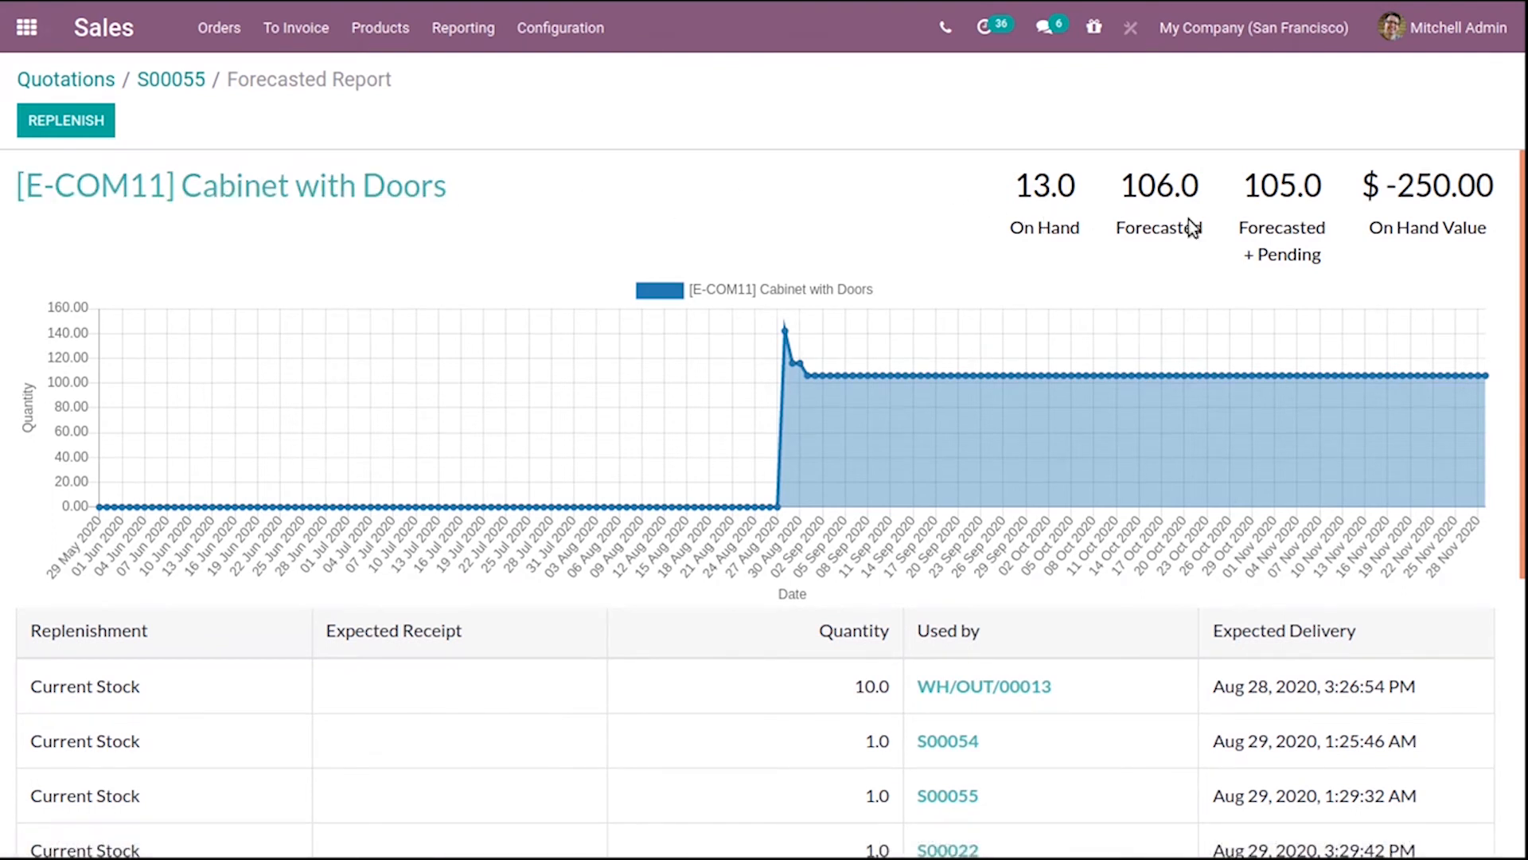
mouse_move(1280, 277)
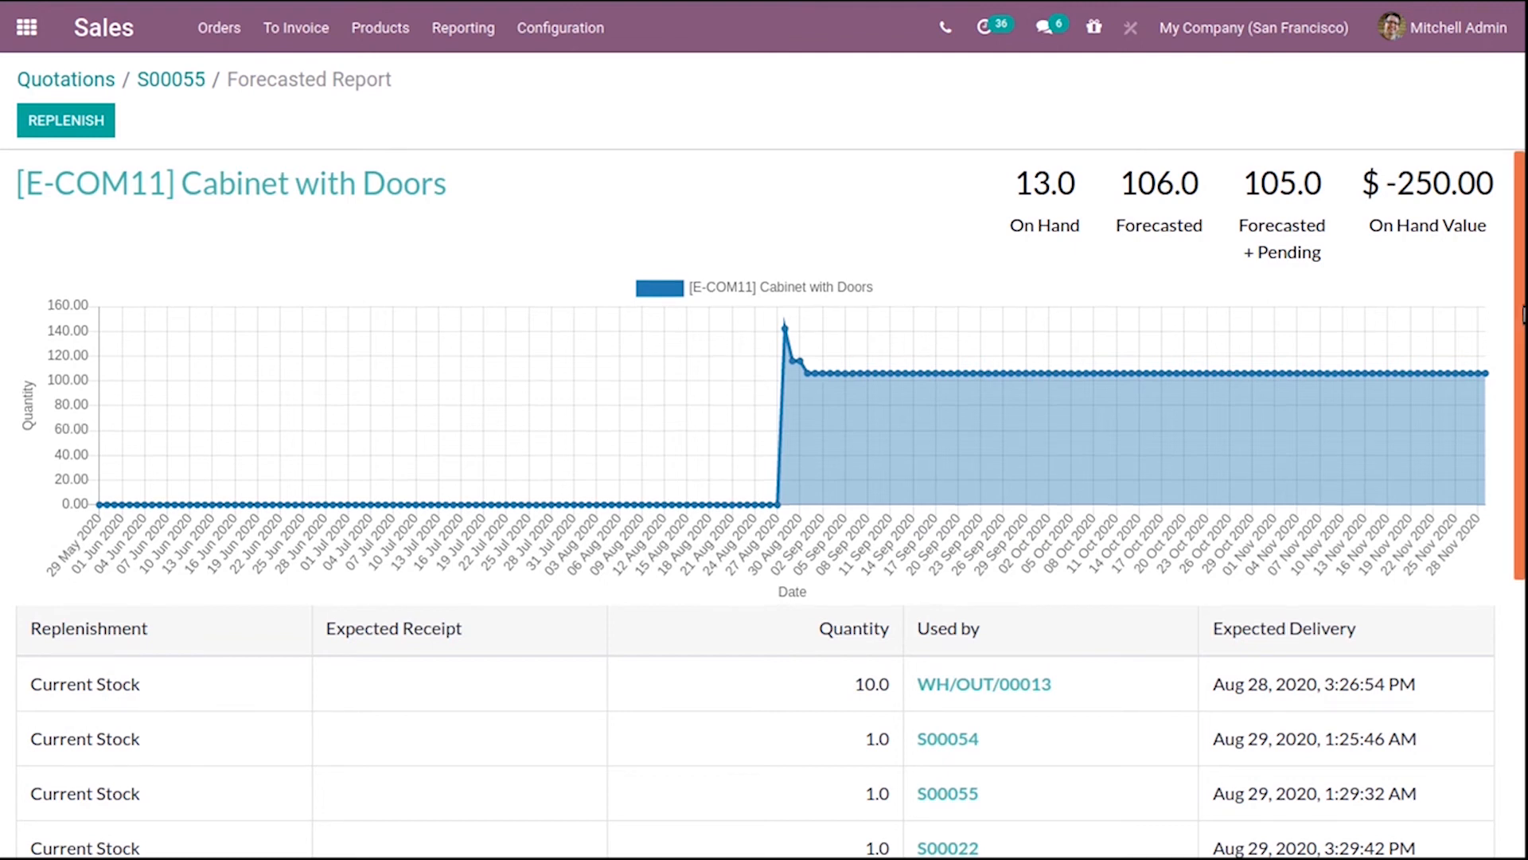
scroll("down", 3)
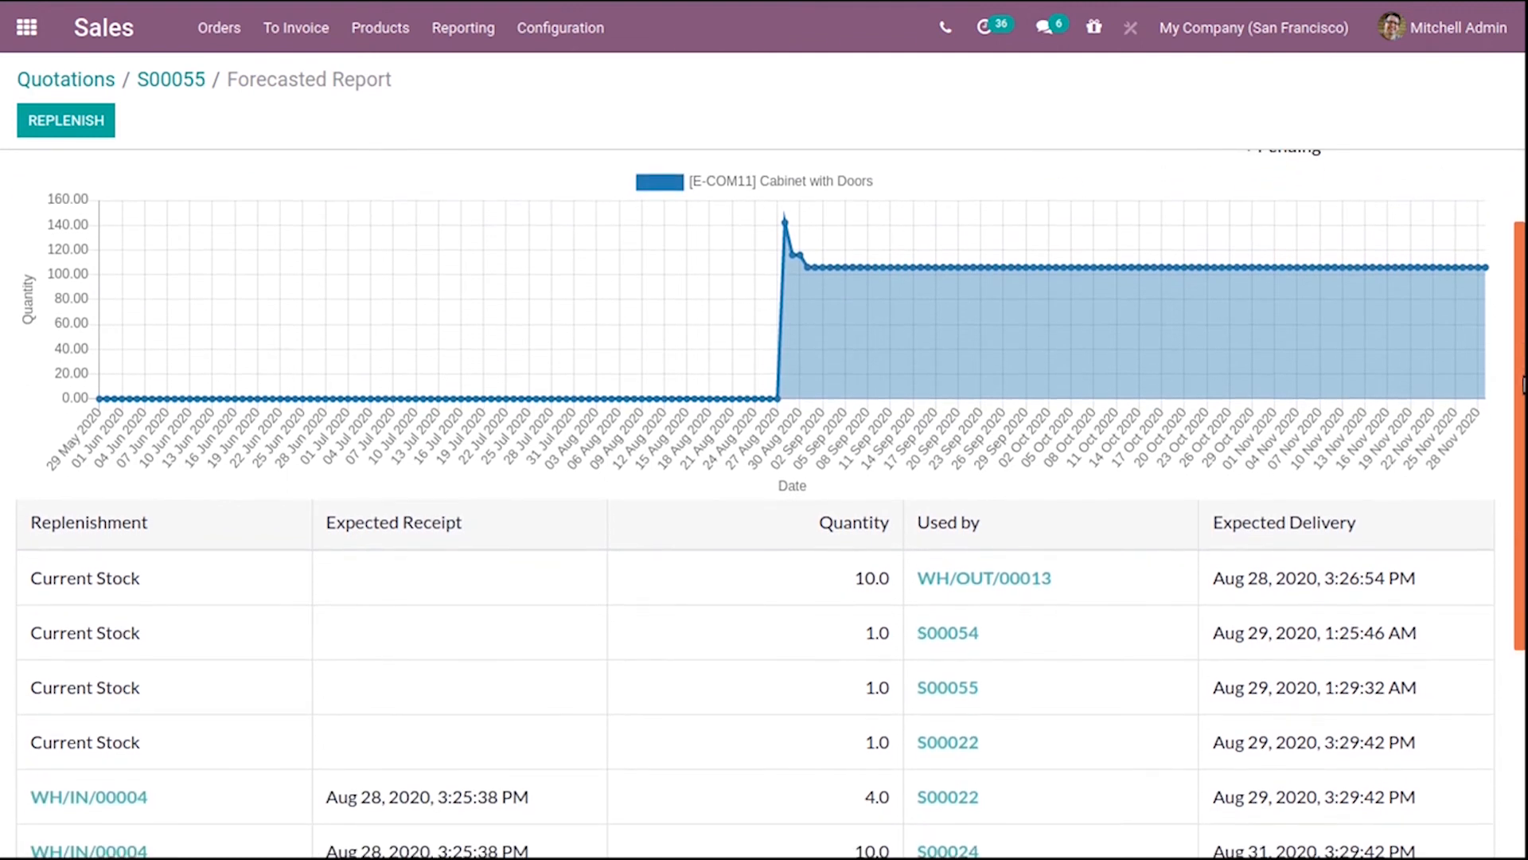
scroll("up", 3)
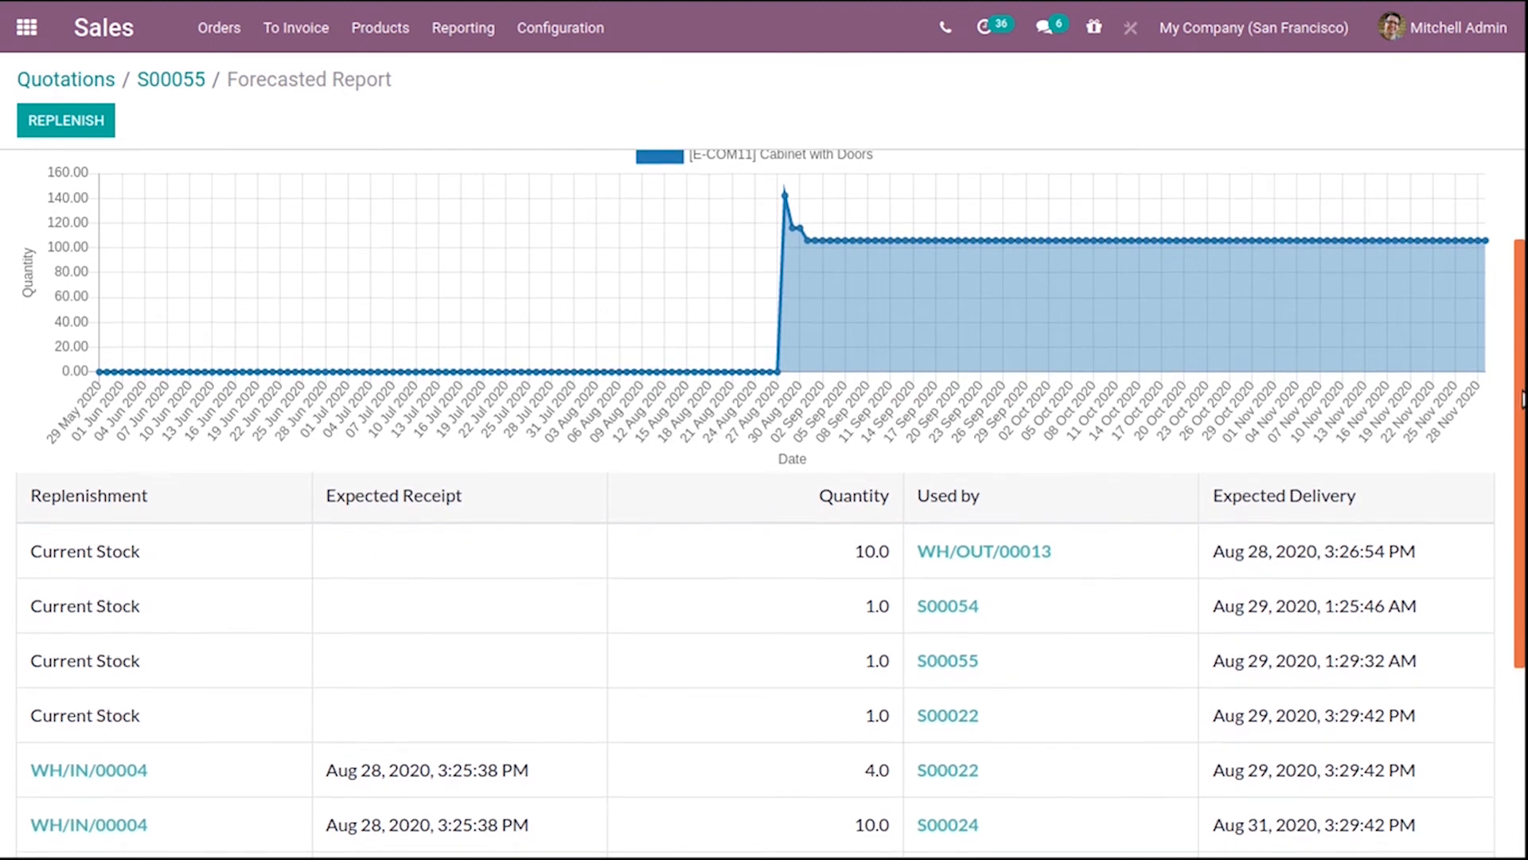
scroll("down", 3)
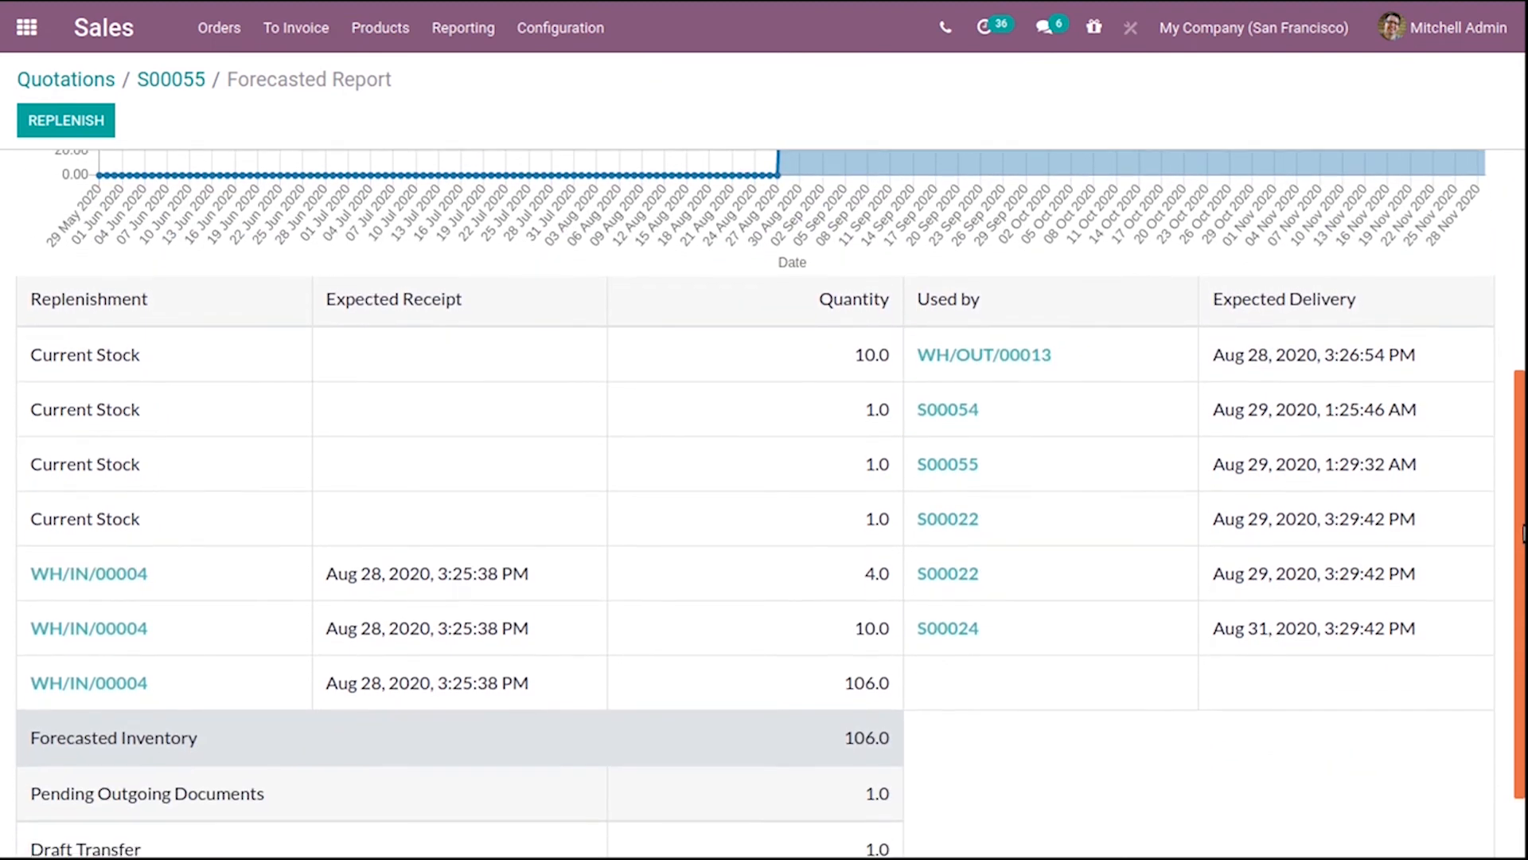
mouse_move(1431, 559)
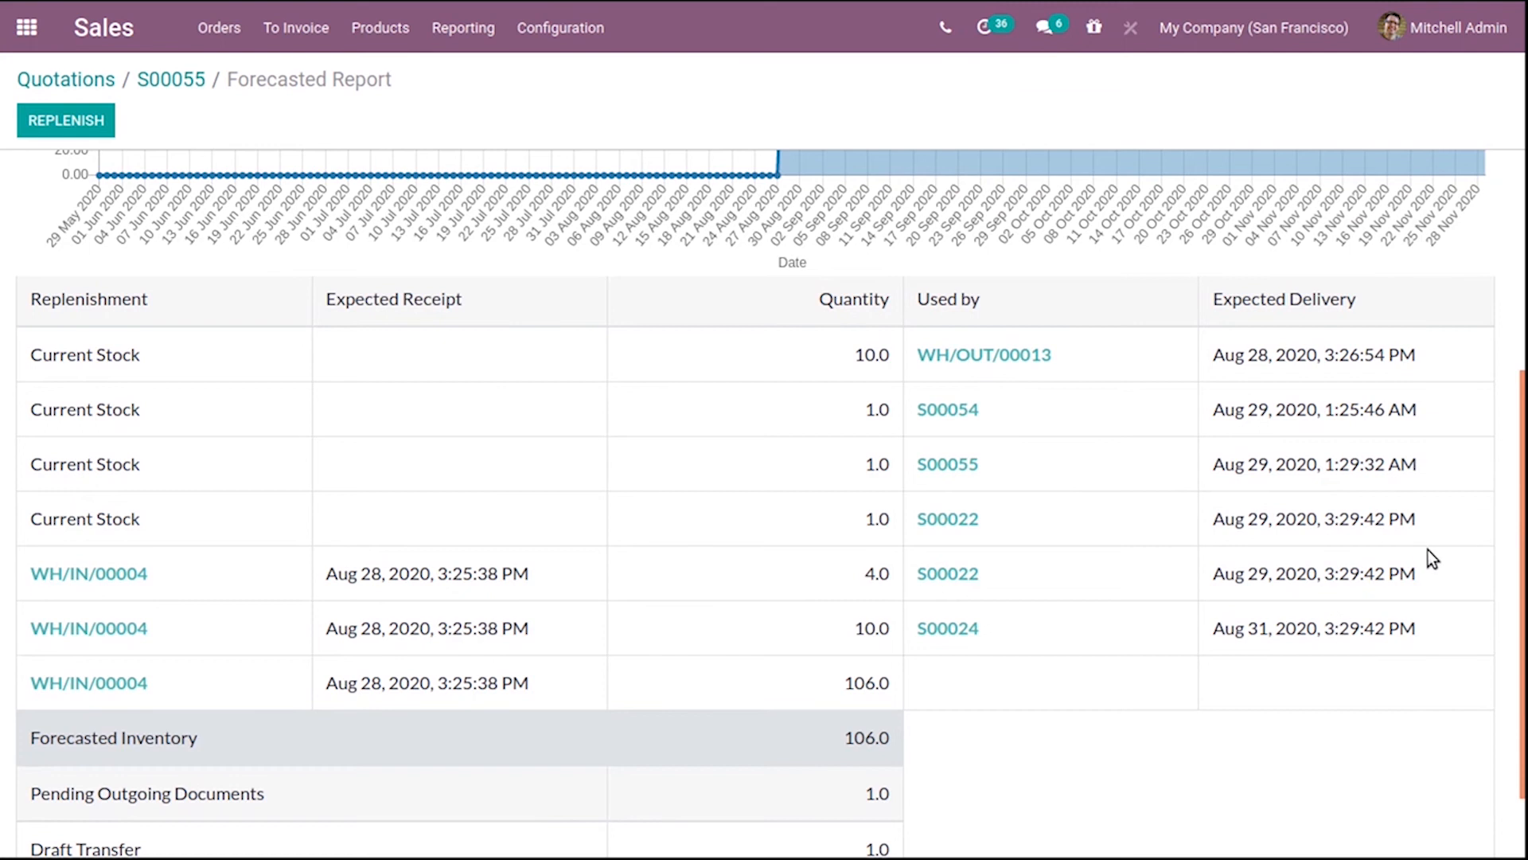
scroll("up", 3)
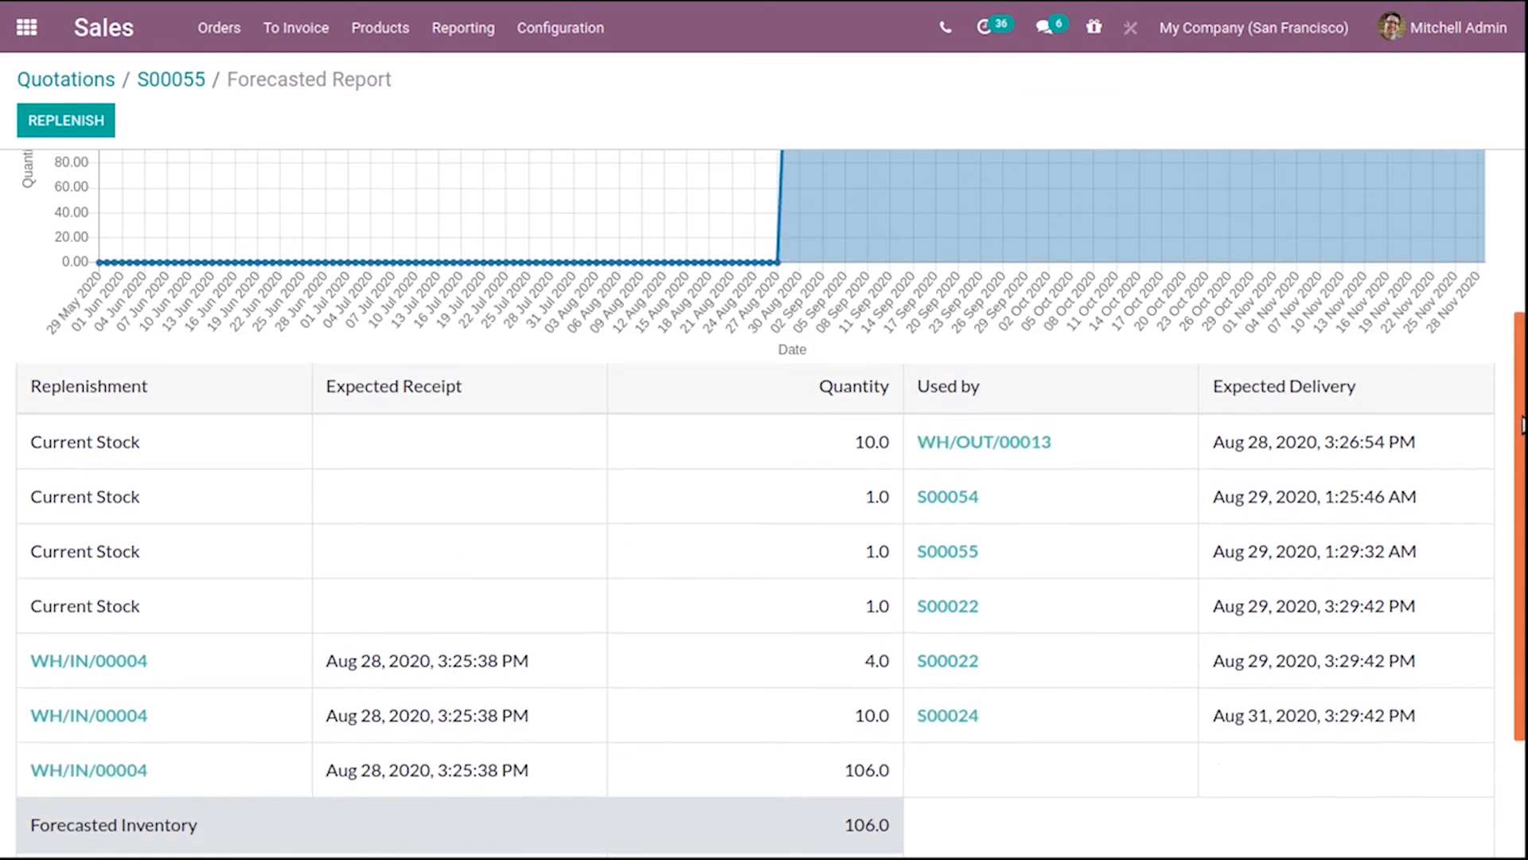
scroll("up", 3)
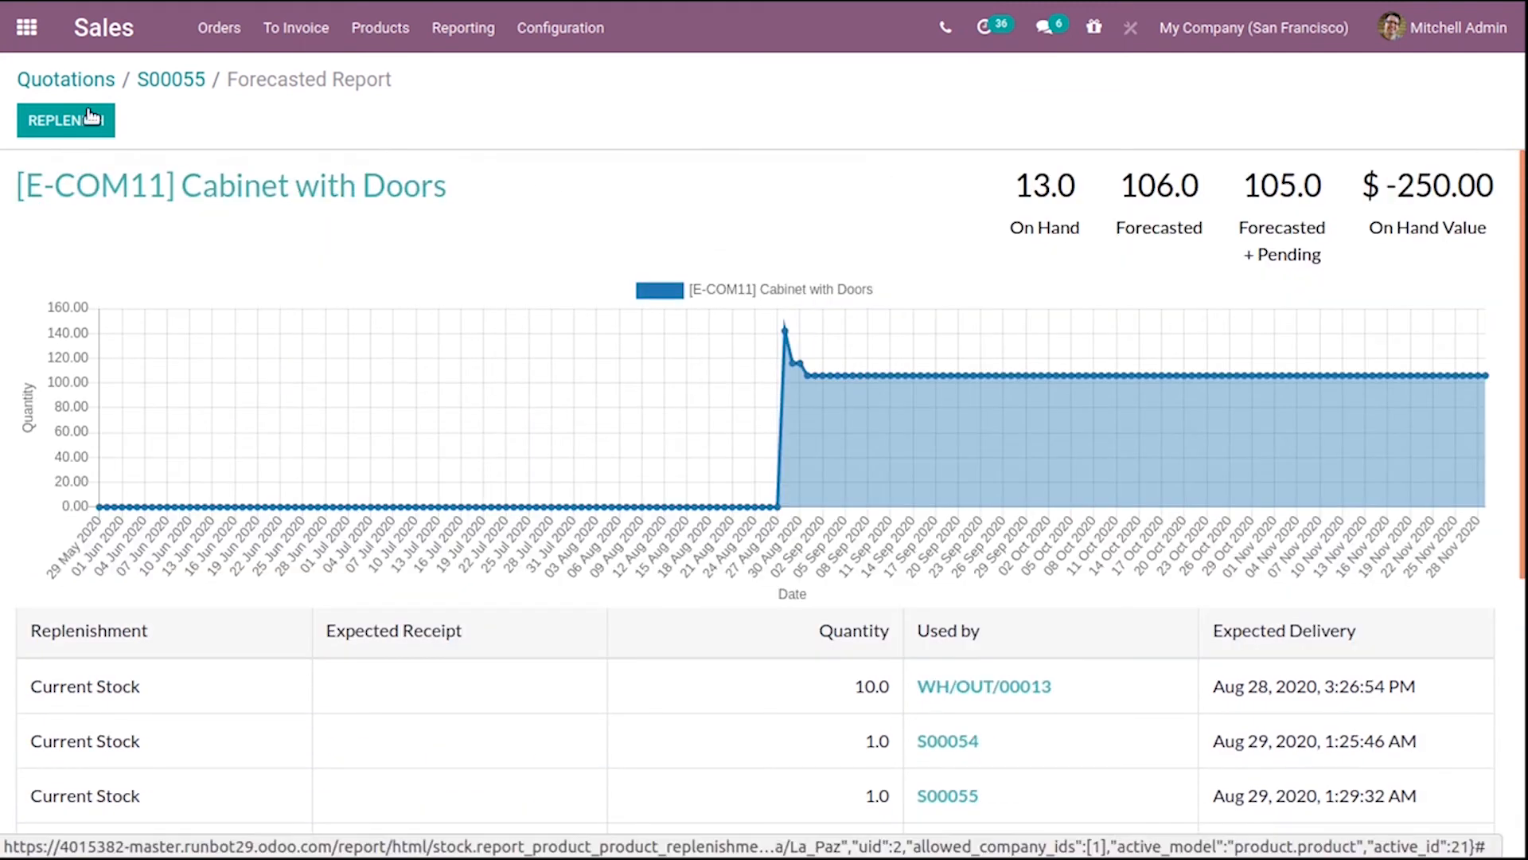
mouse_move(65, 120)
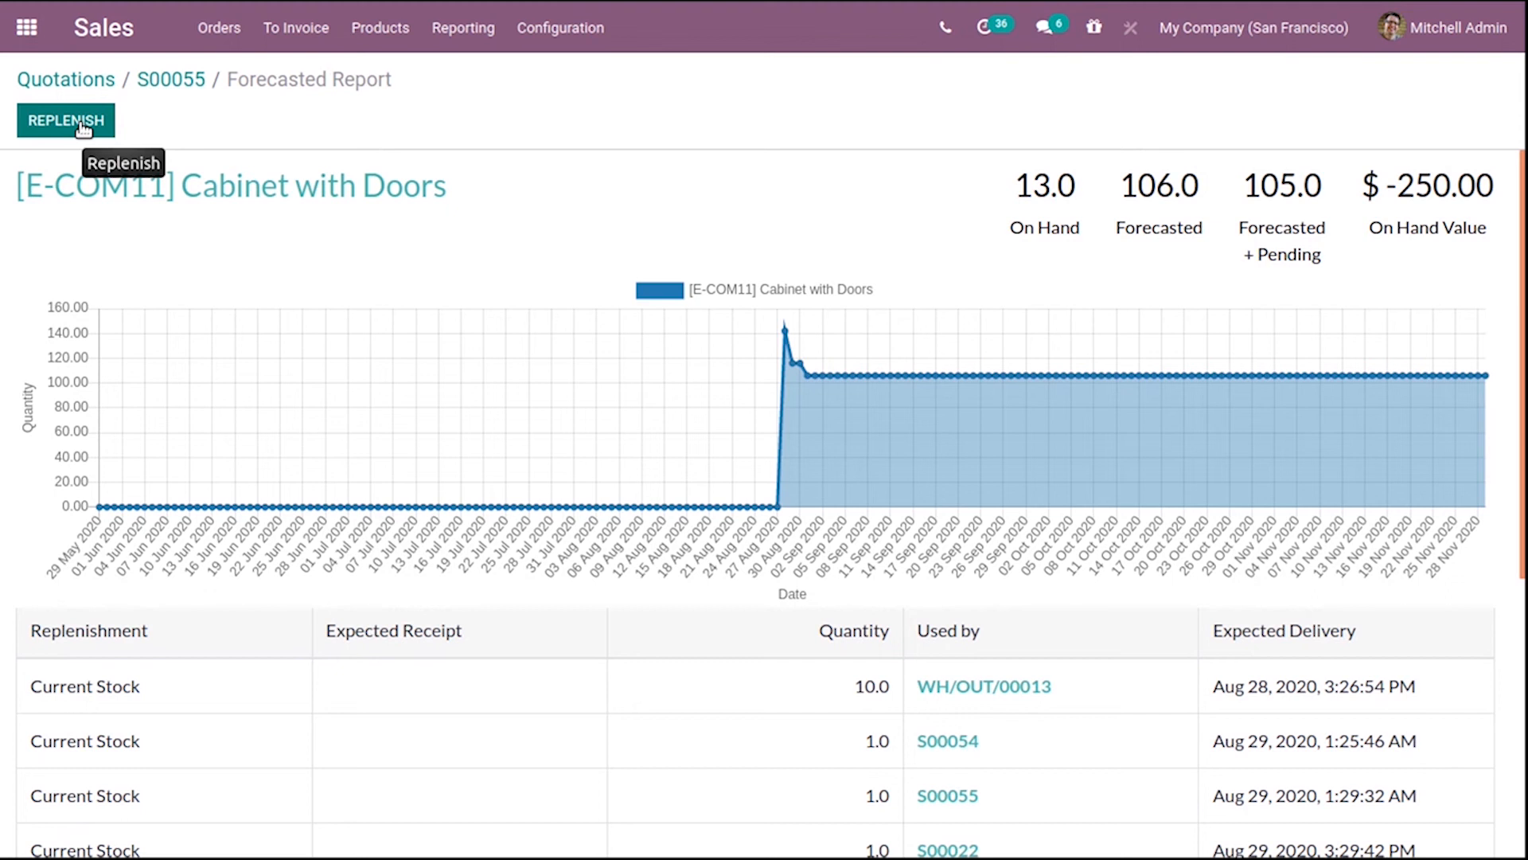
mouse_move(440, 234)
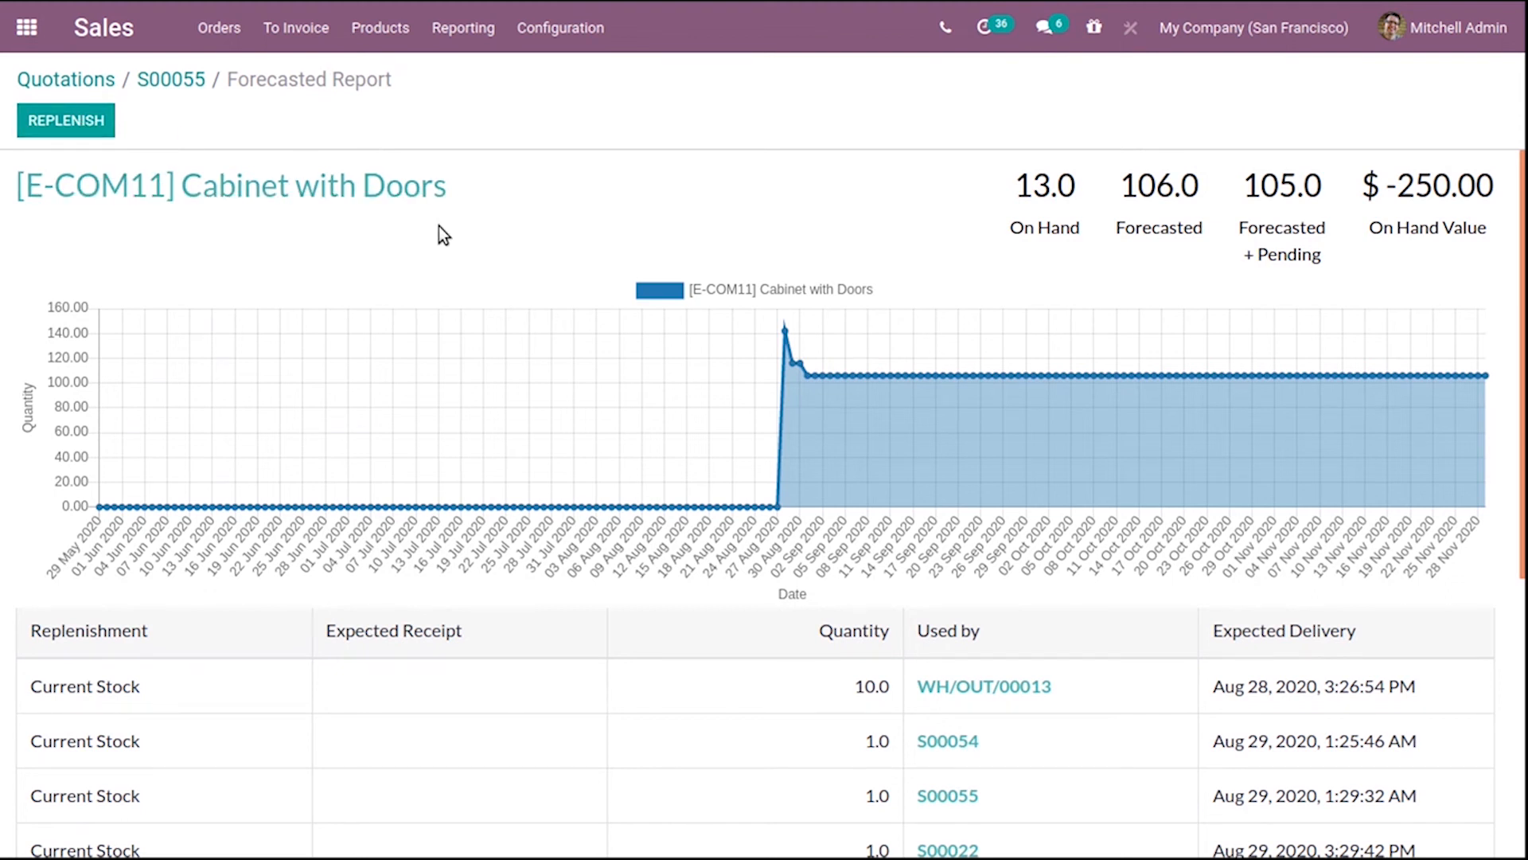
mouse_move(473, 227)
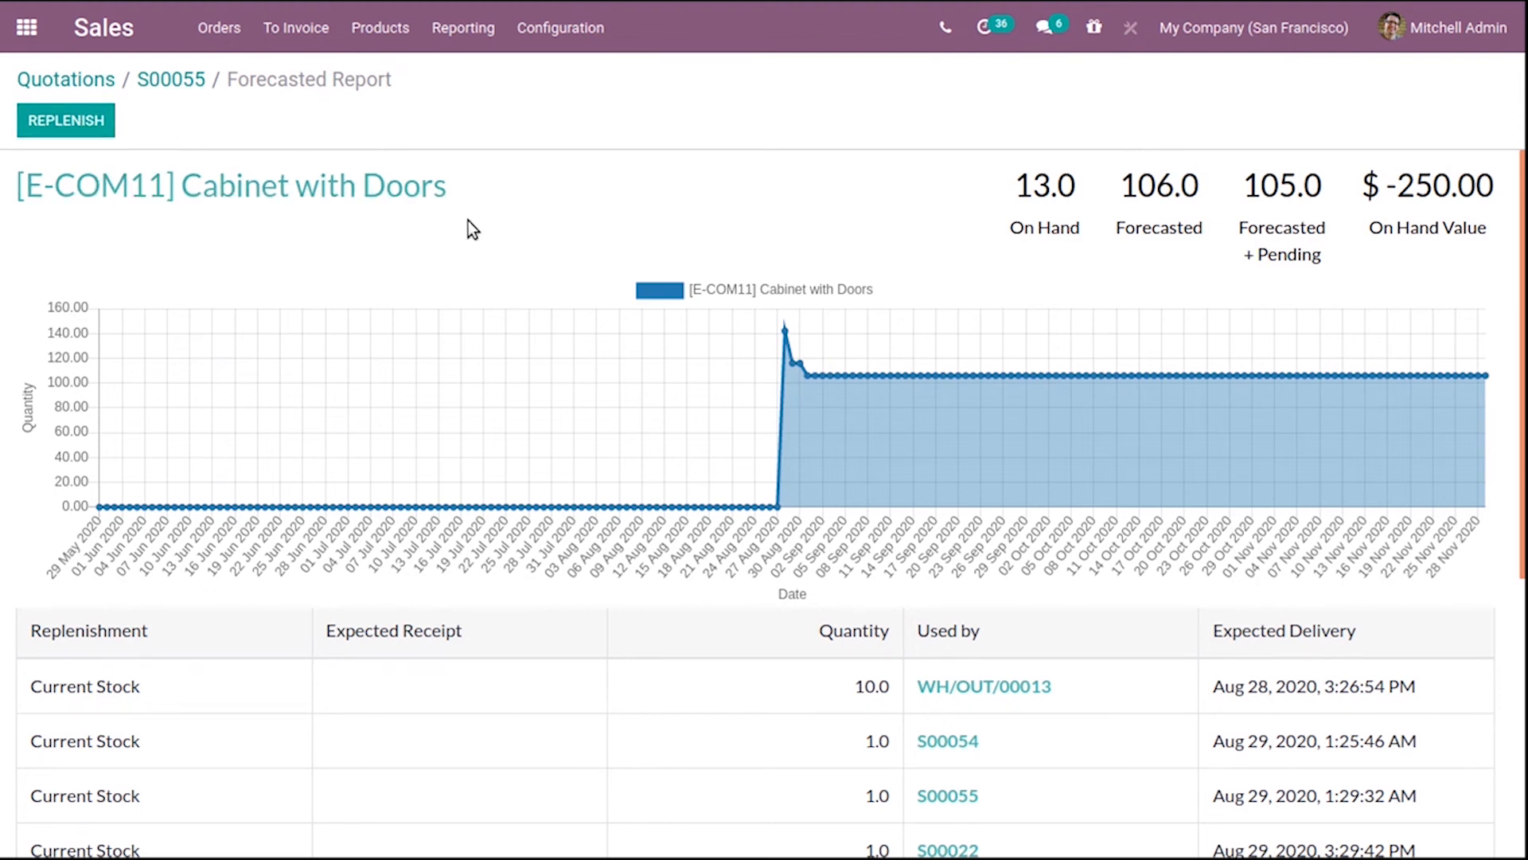